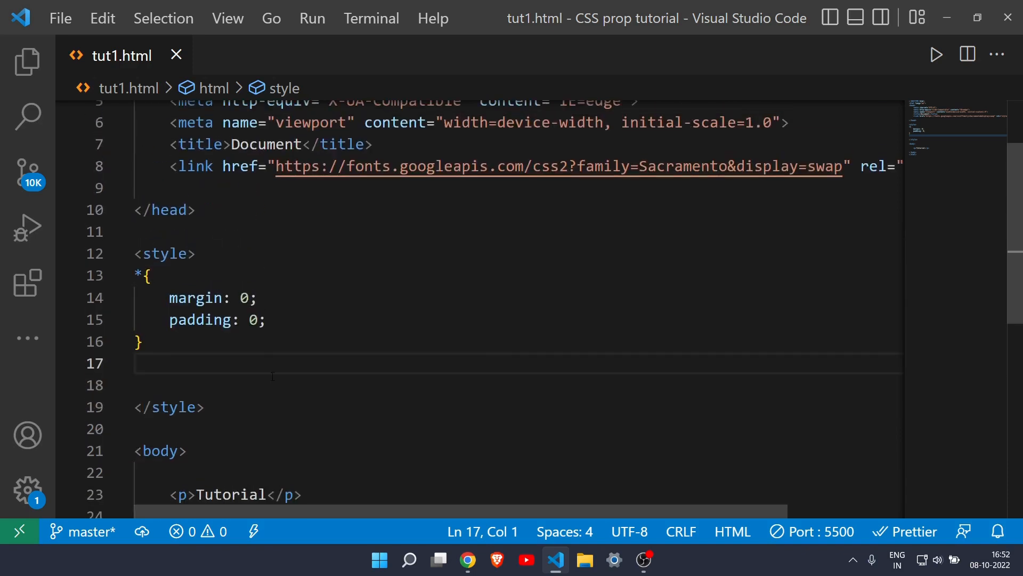
Subscribe to the Techy Web Dev channel on its YouTube page.
scroll(down, 3)
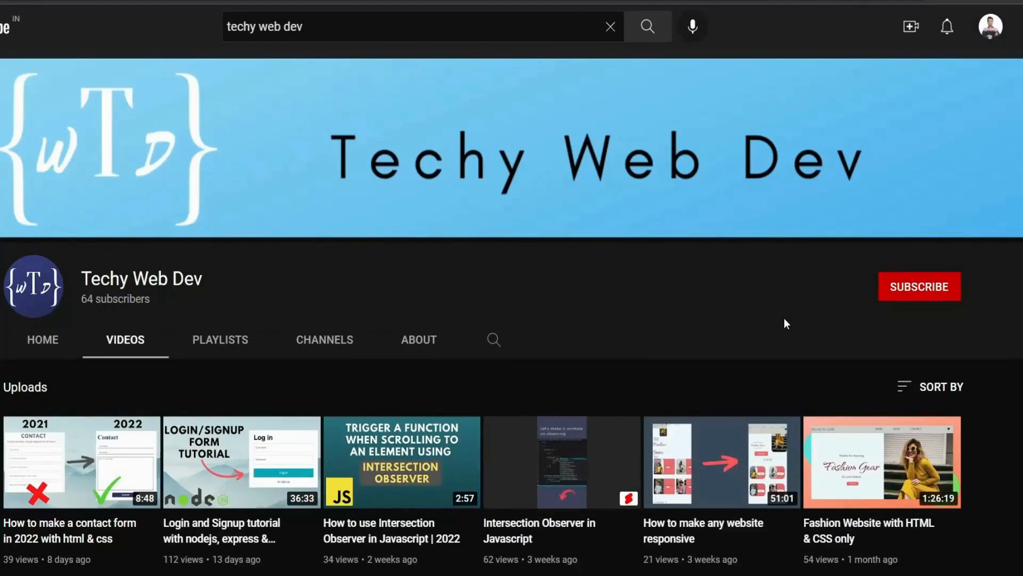
click(917, 286)
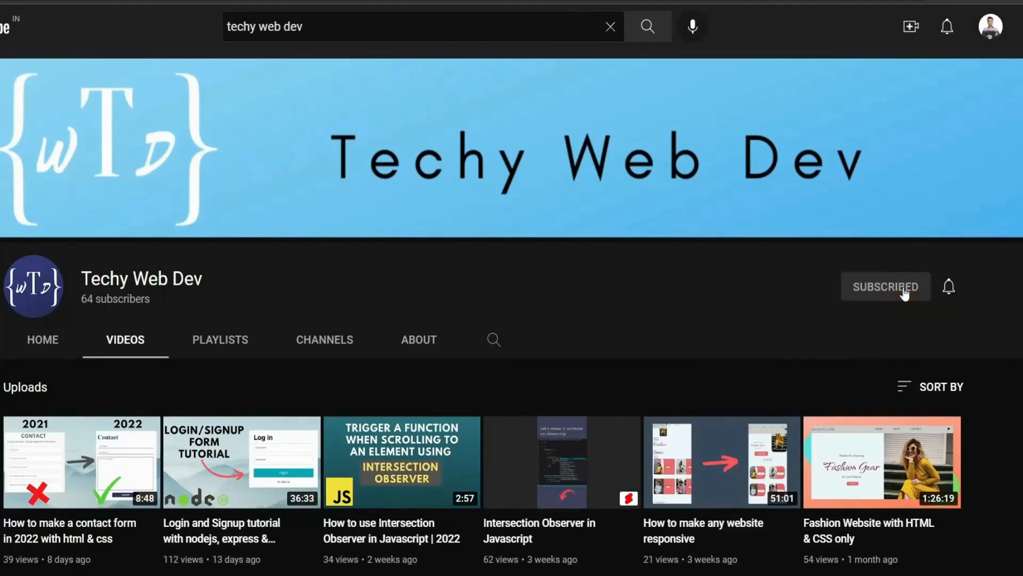
click(948, 286)
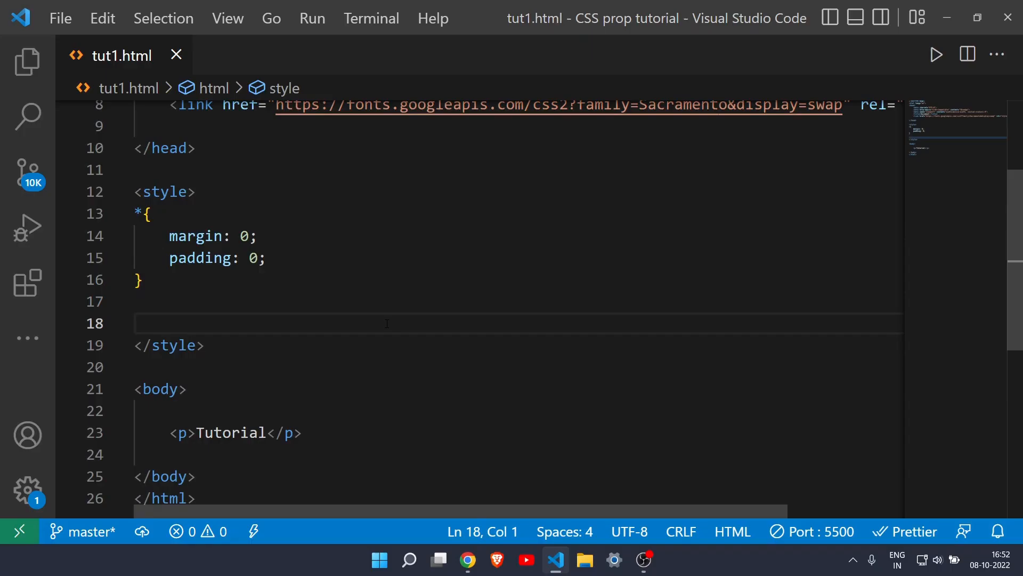
mouse_move(467, 559)
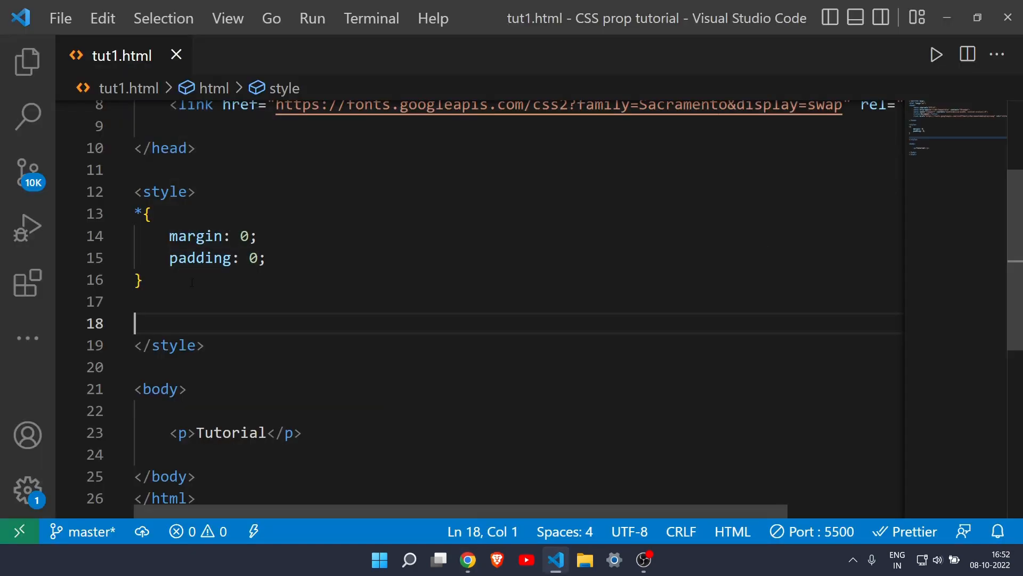
Add a p rule with font-size: 7rem below the * rule and save tut1.html.
key(Enter)
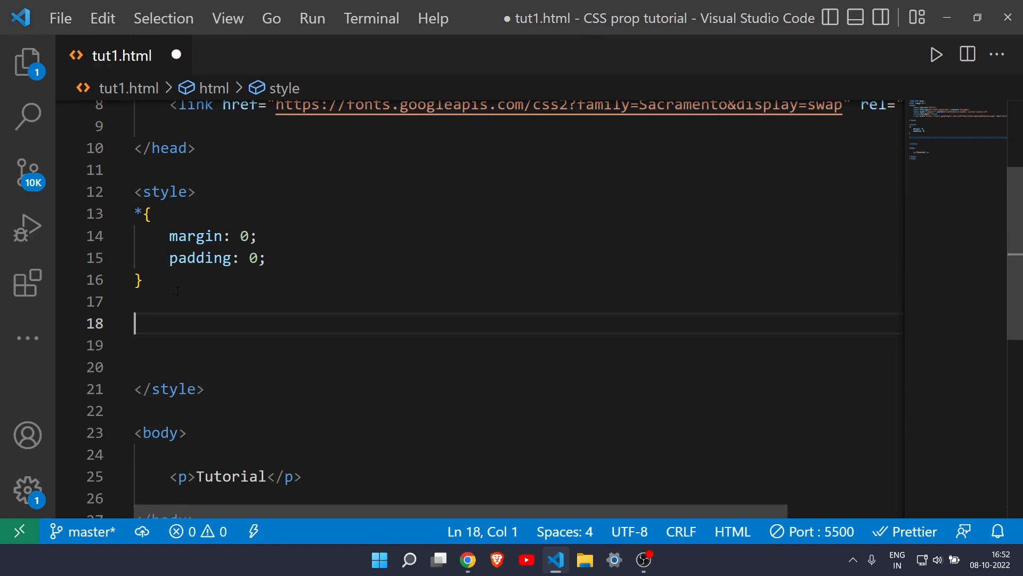
text(p{)
text(font;)
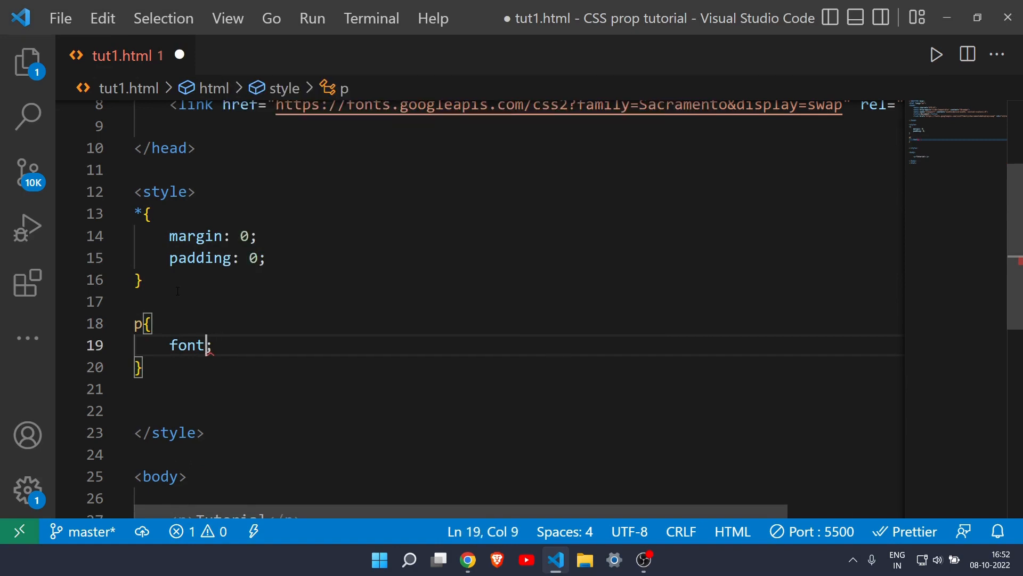
text(-size:)
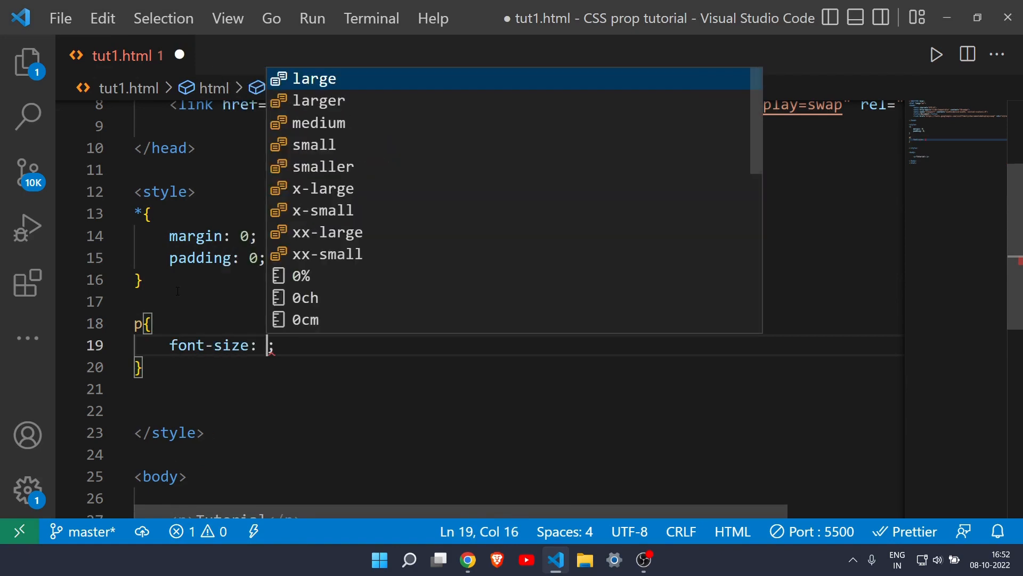
text(7rem)
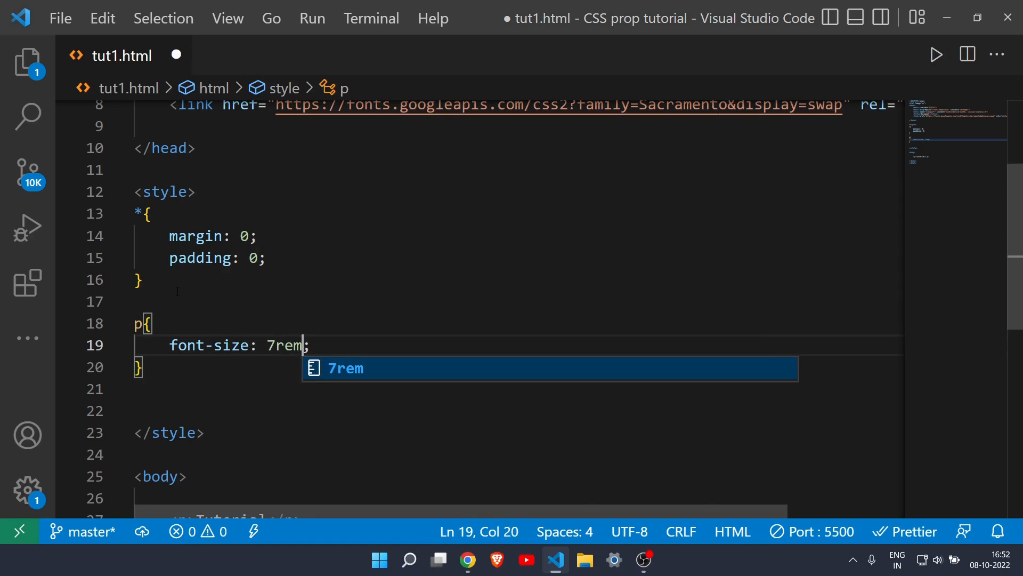
key(ctrl+s)
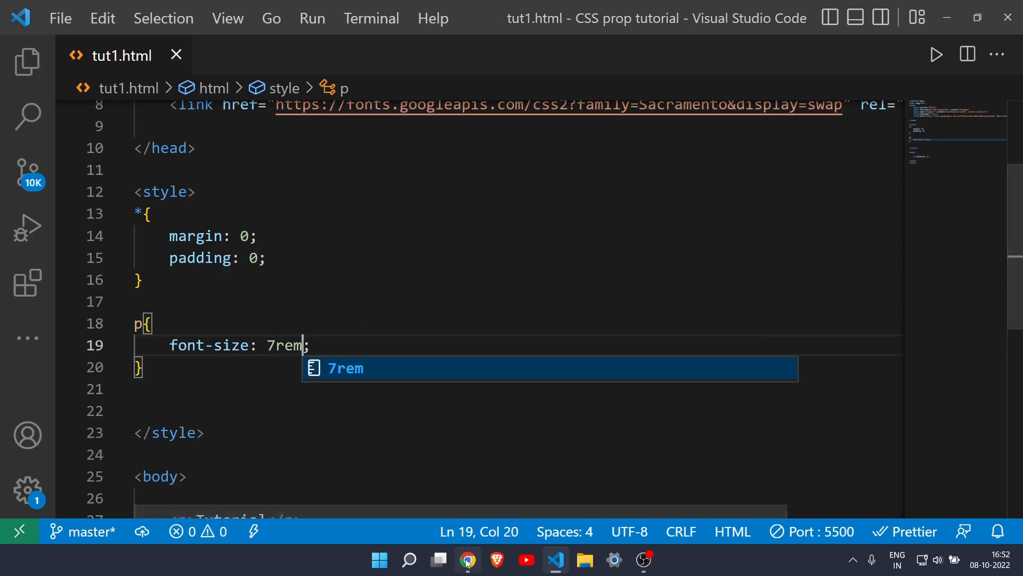
click(467, 560)
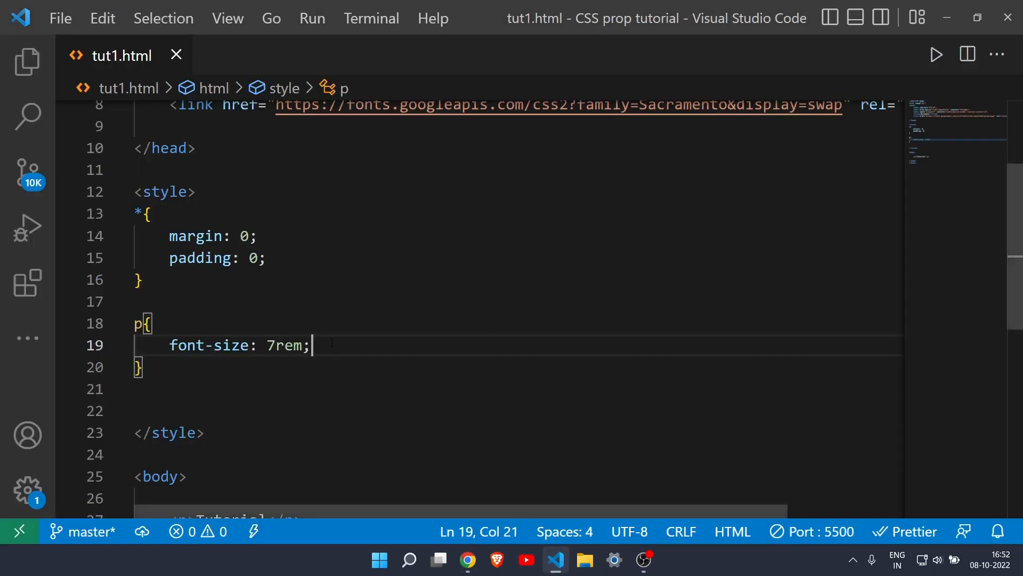
key(Enter)
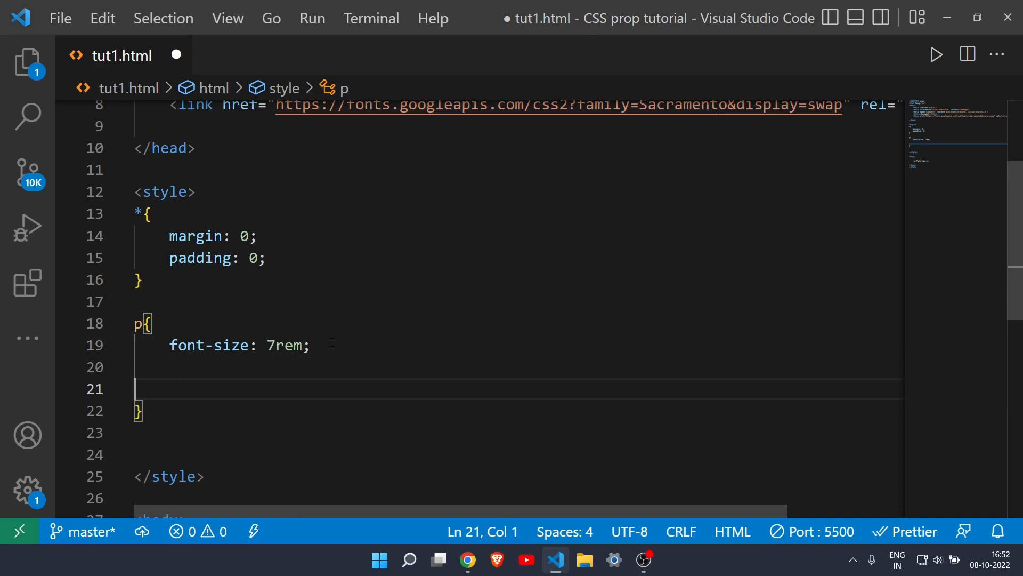
Add text-align: center to the p rule via IntelliSense.
key(Backspace)
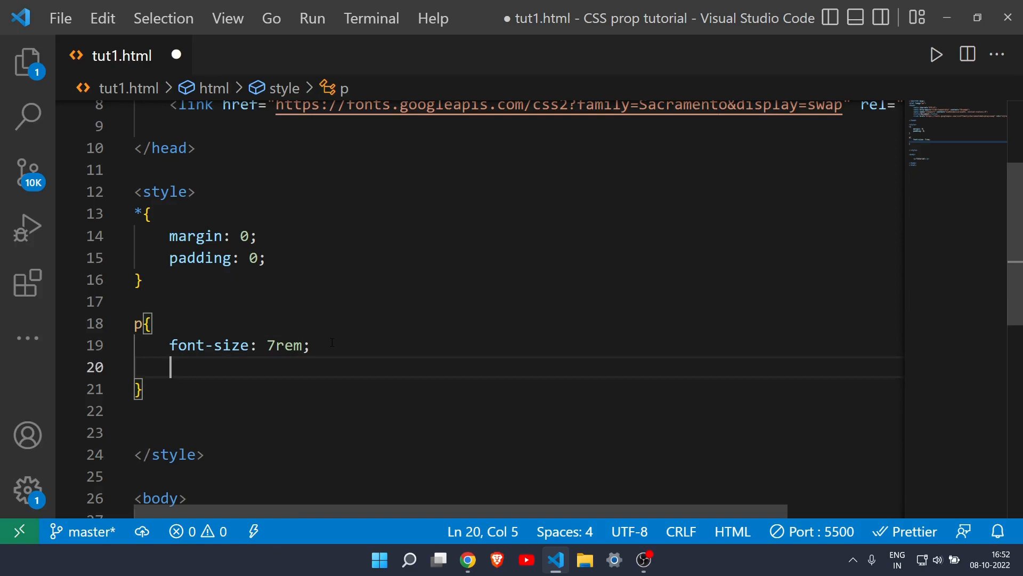
text(t)
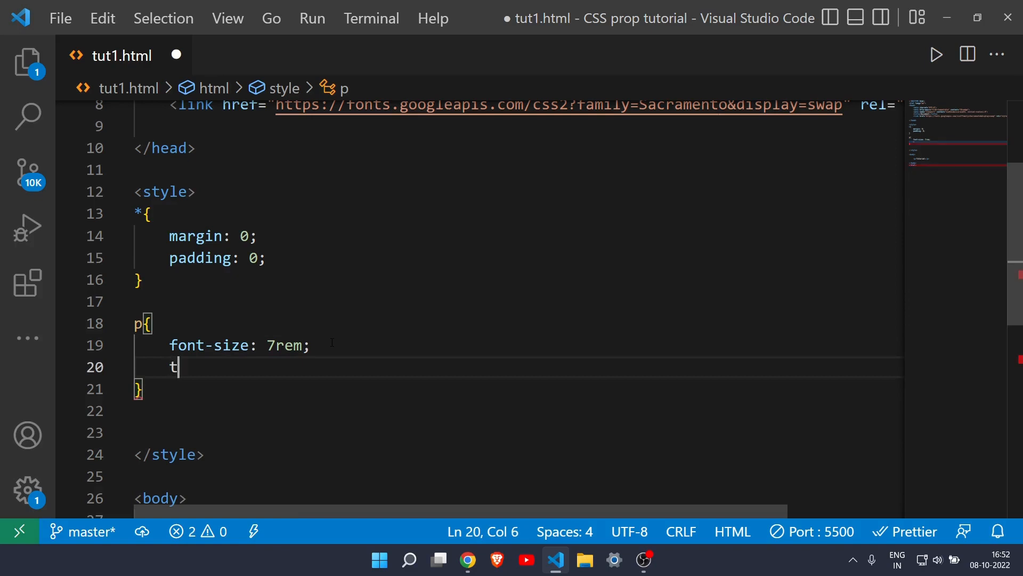
text(ext)
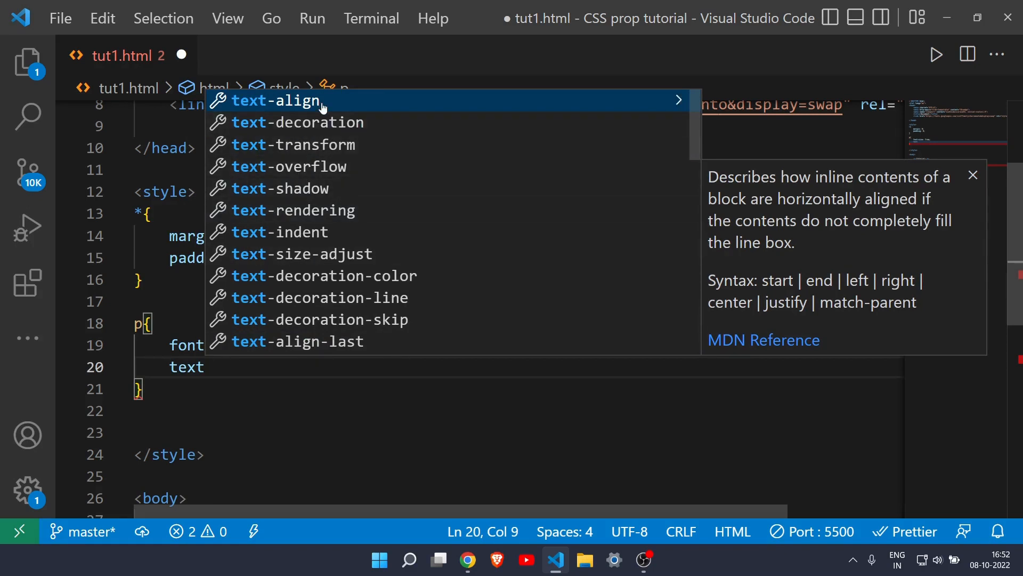
mouse_move(339, 171)
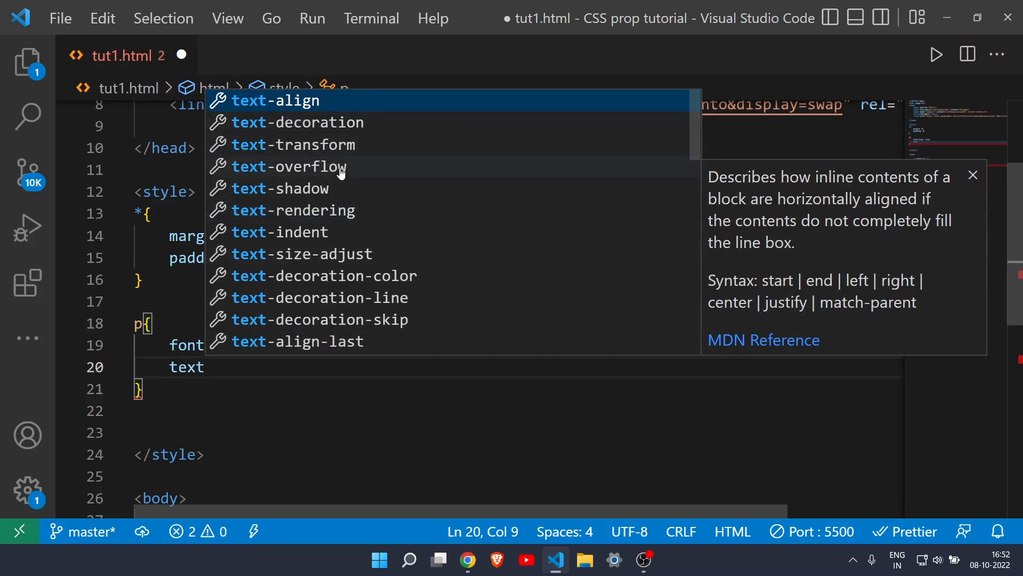
mouse_move(351, 302)
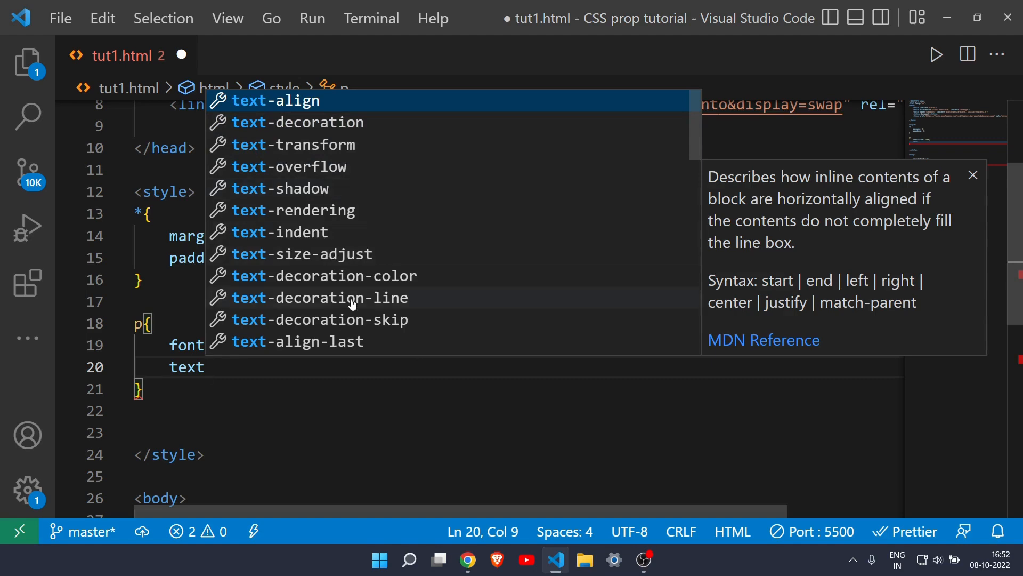
mouse_move(313, 246)
text(-align: ;)
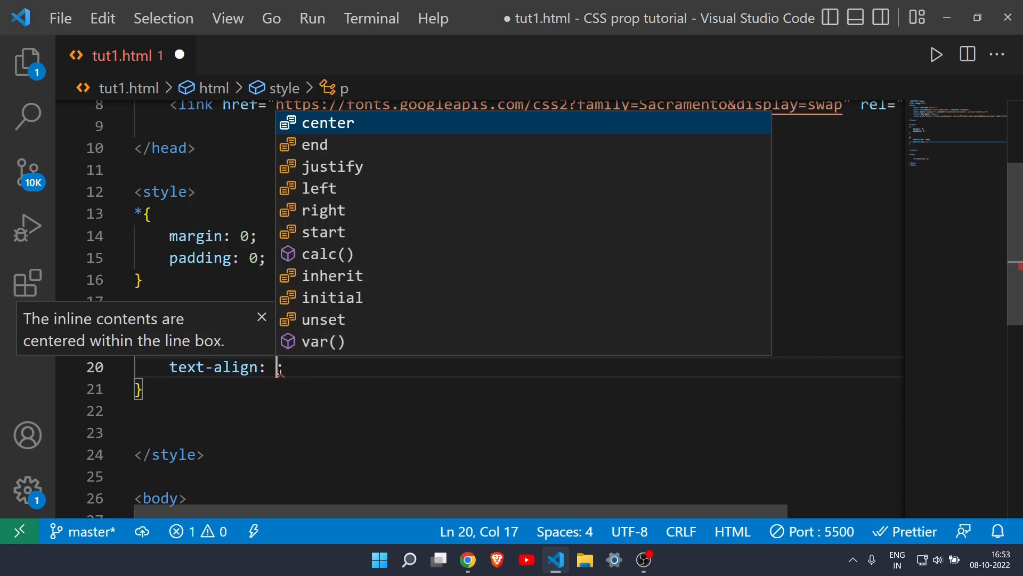
mouse_move(357, 129)
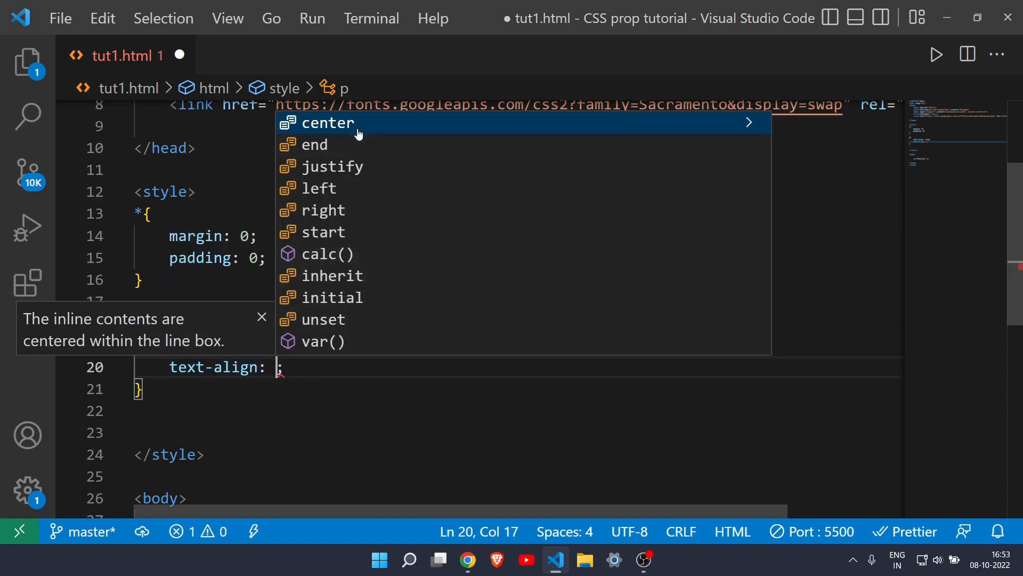
click(328, 123)
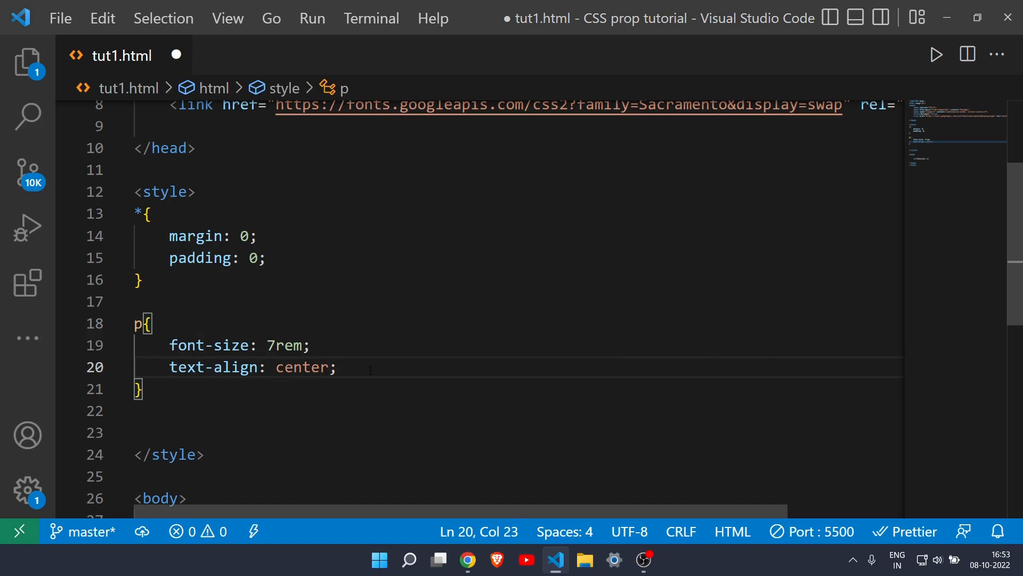
mouse_move(476, 416)
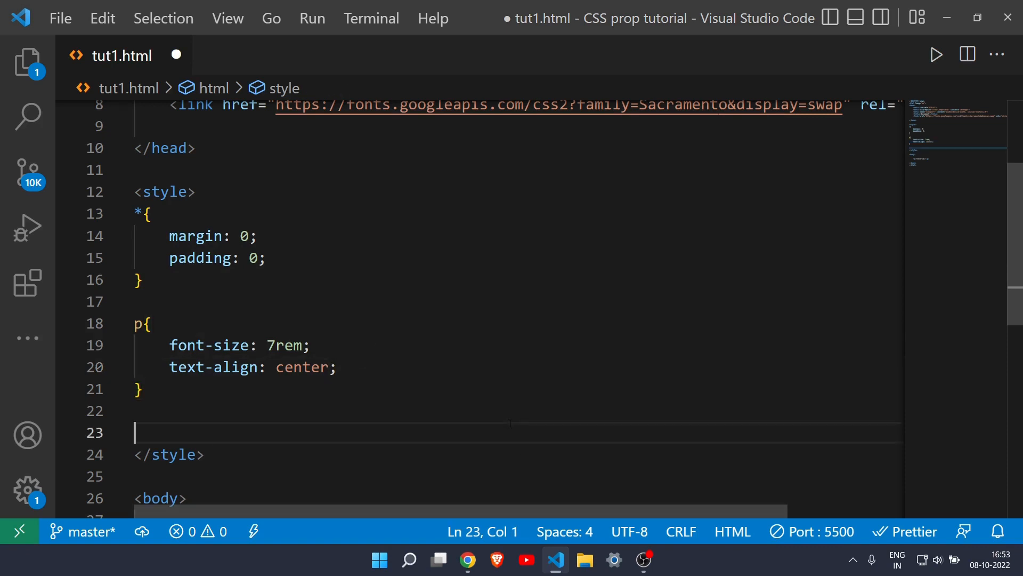
mouse_move(466, 559)
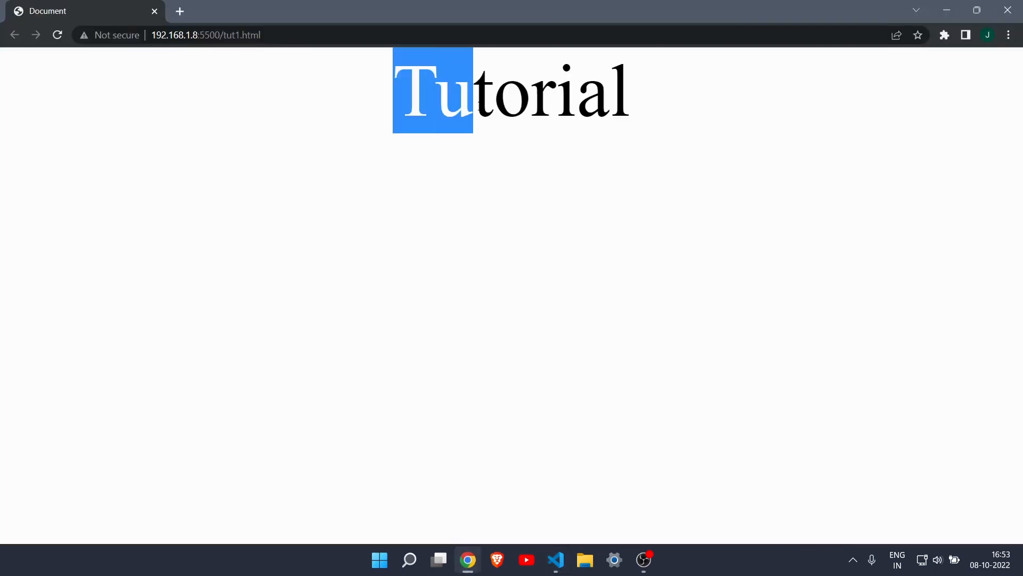
Preview the large centred Tutorial heading in Chrome and return to the editor.
click(537, 462)
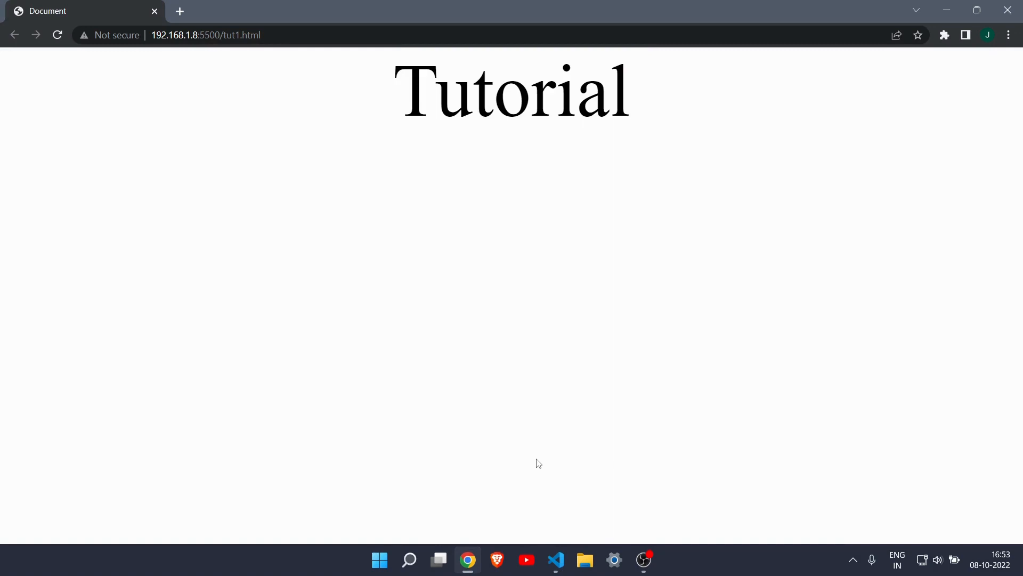
mouse_move(554, 559)
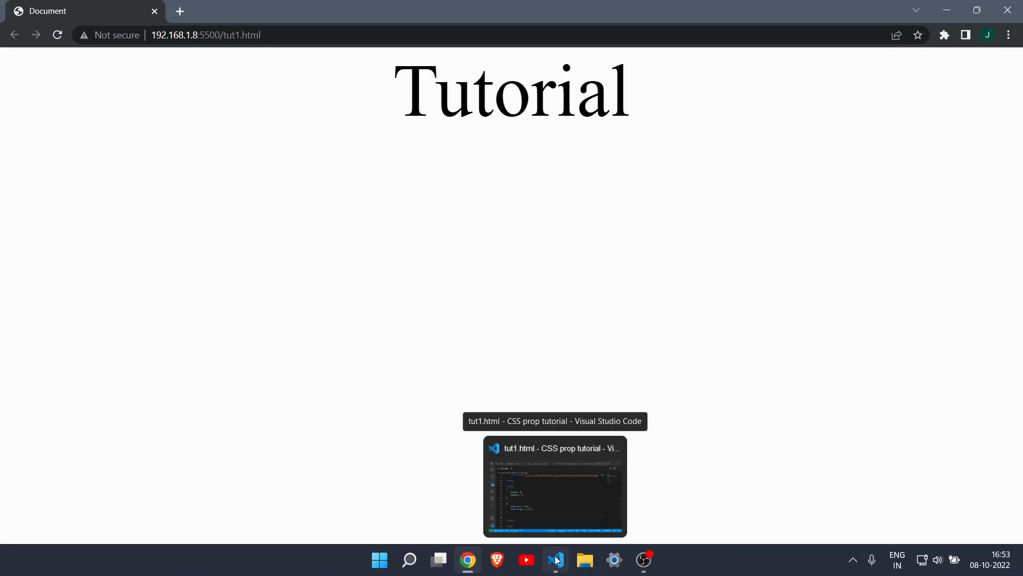
click(554, 560)
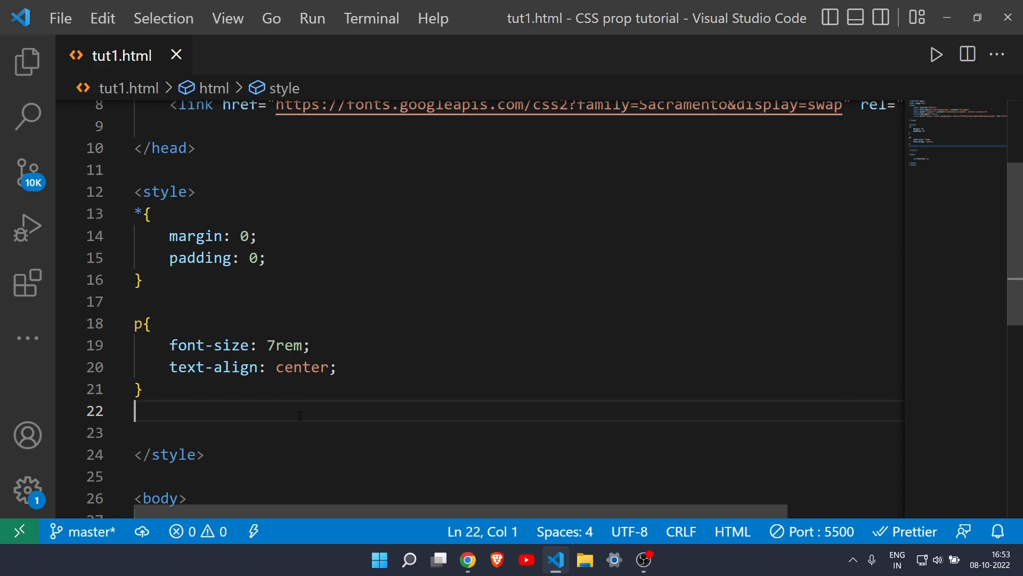
Switch text-align to right, preview it in Chrome, then restore it to center.
double_click(302, 367)
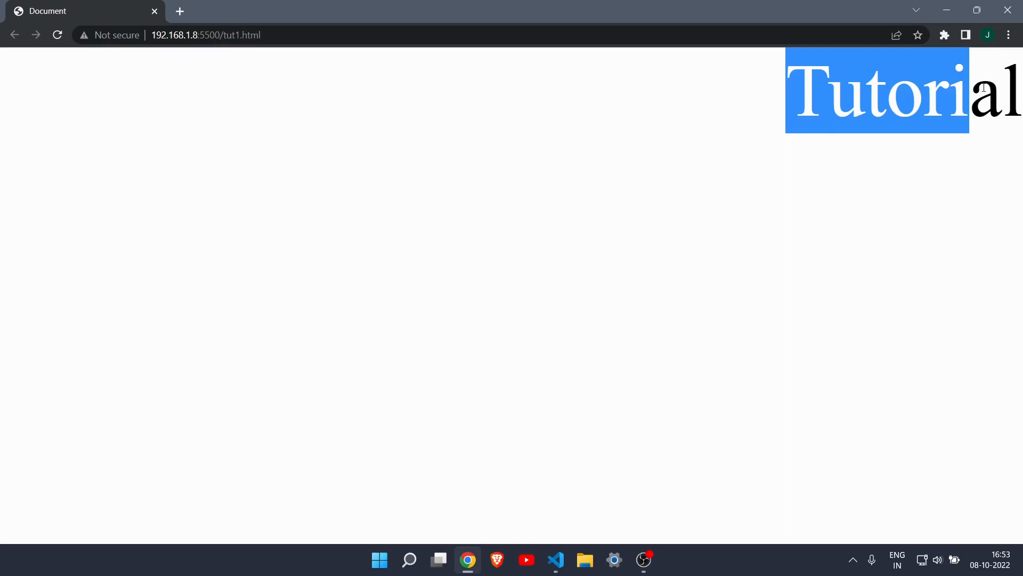
click(554, 560)
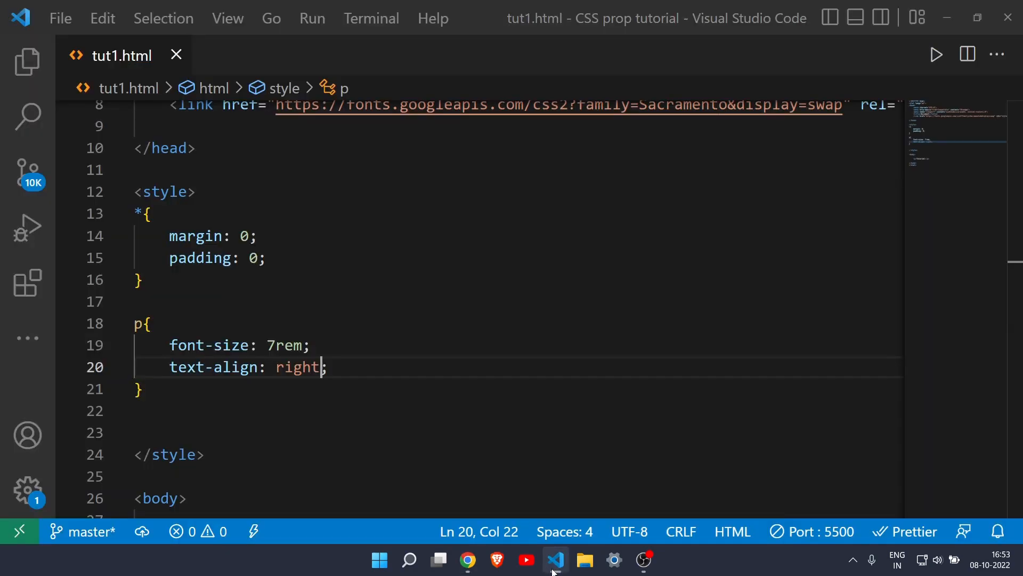
double_click(297, 366)
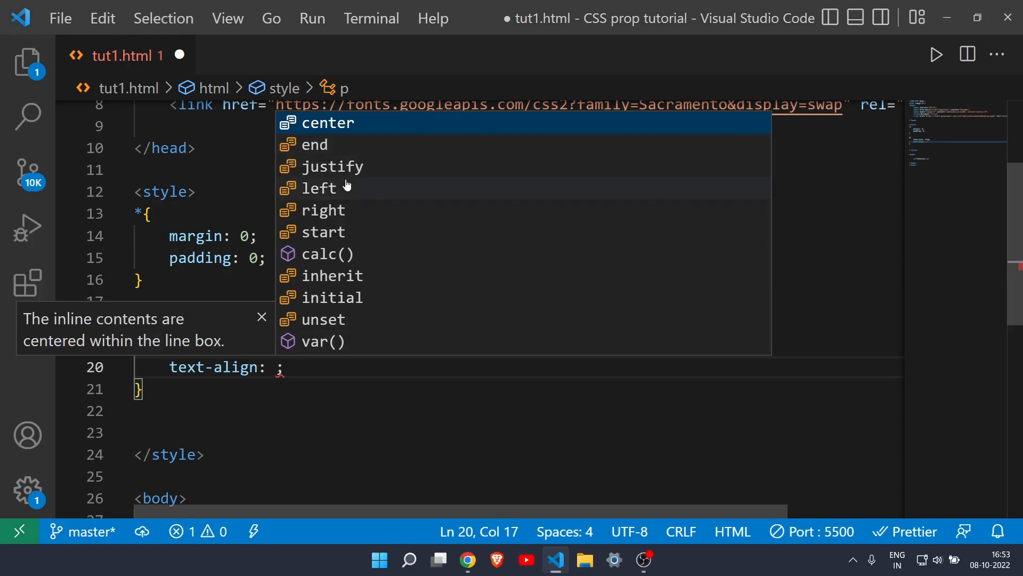
click(327, 123)
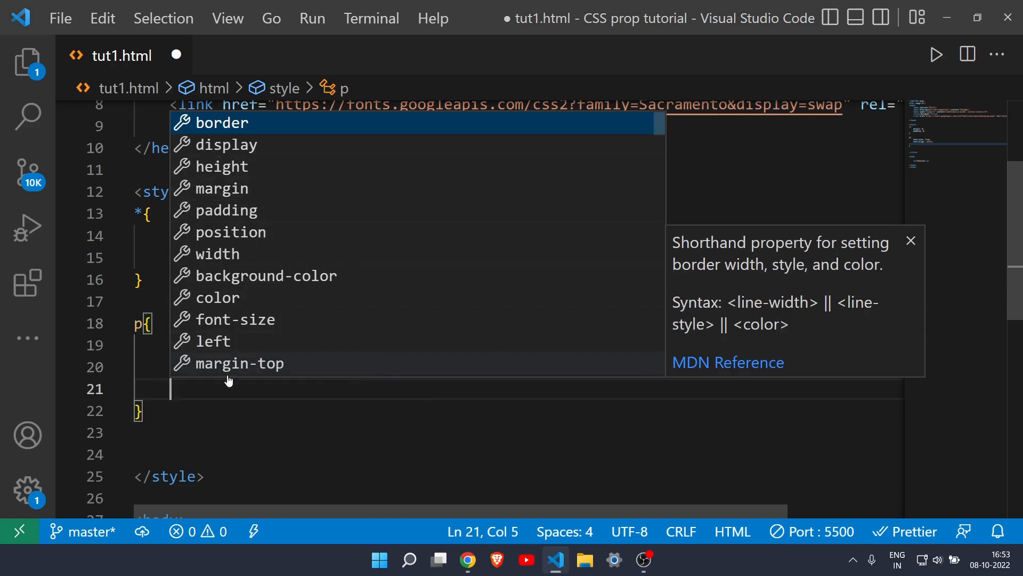
Add text-shadow: 5px 5px to the p rule.
text(text)
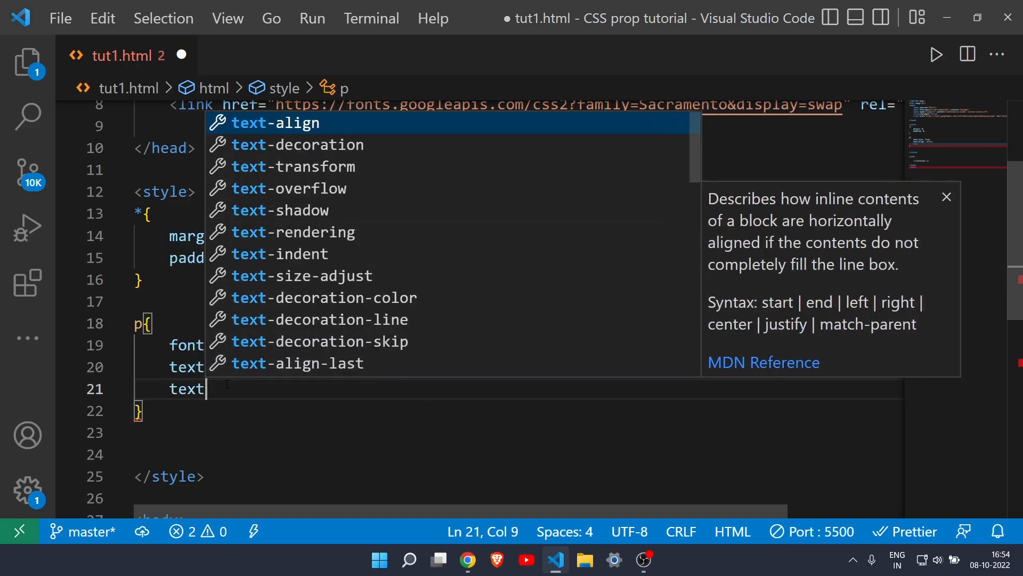
mouse_move(333, 166)
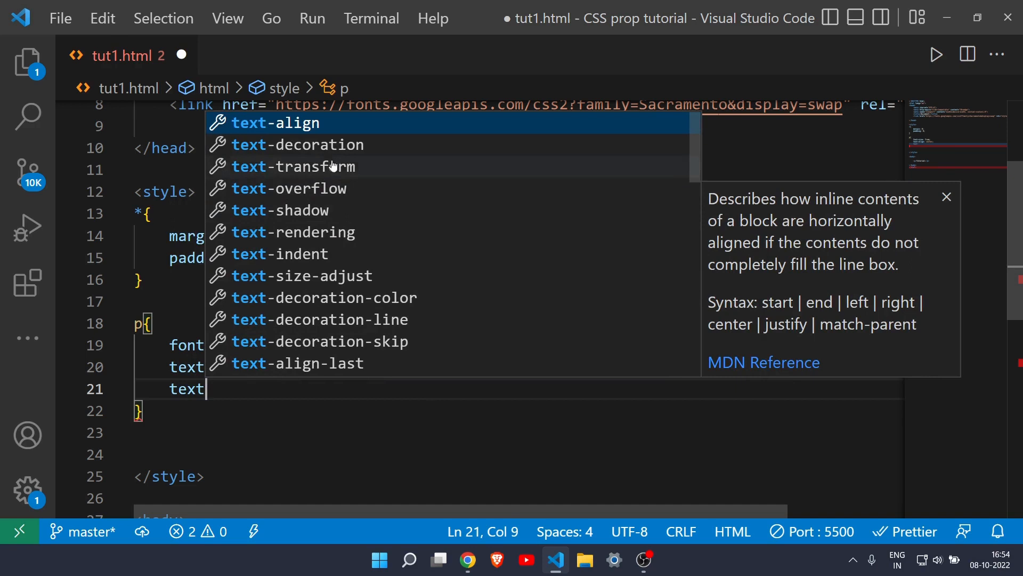
mouse_move(318, 216)
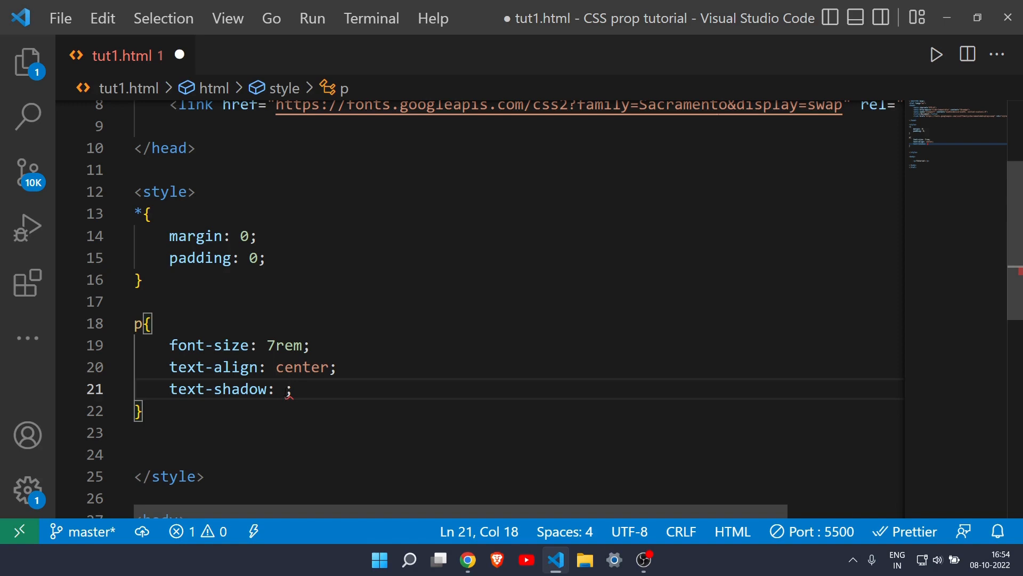
text(5)
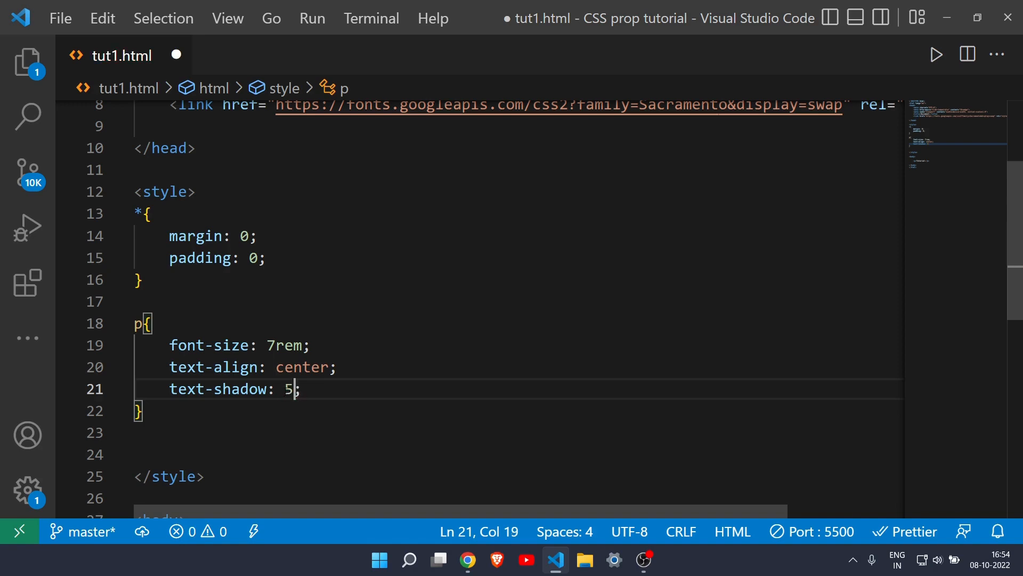
text(px 5)
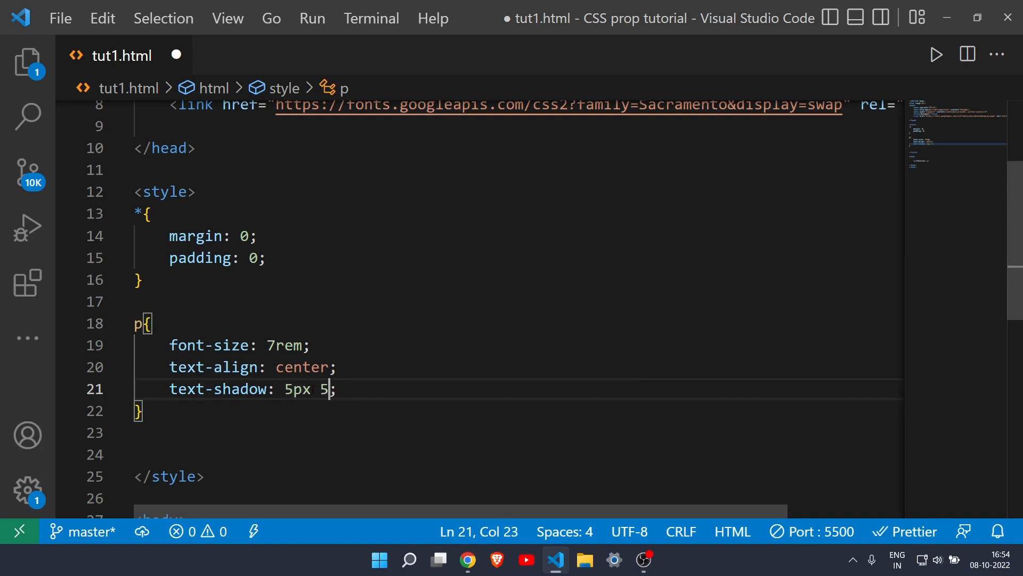
text(px)
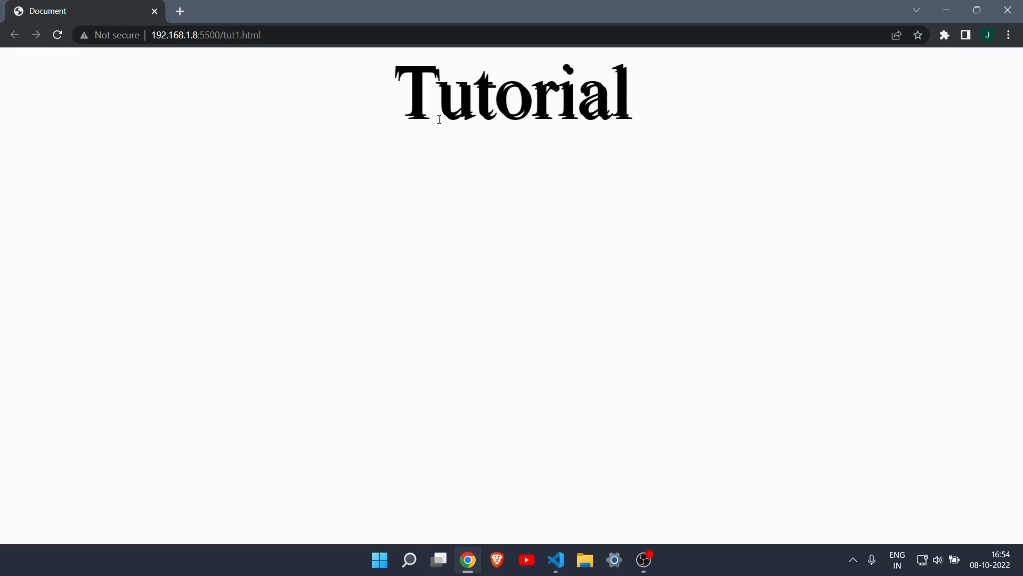
mouse_move(618, 120)
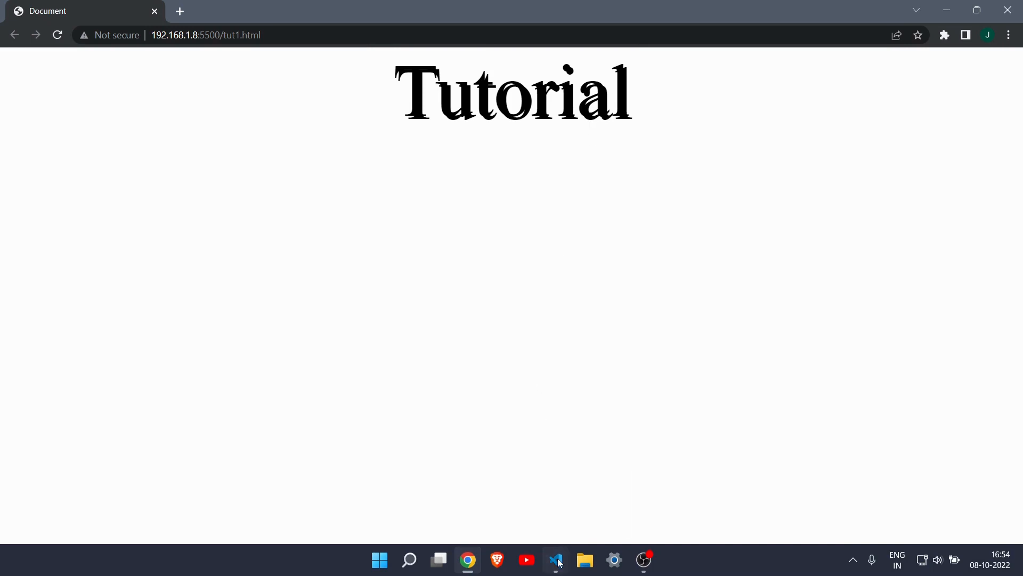
Colour the text shadow red, preview it in Chrome, then add a 2px blur value.
click(555, 560)
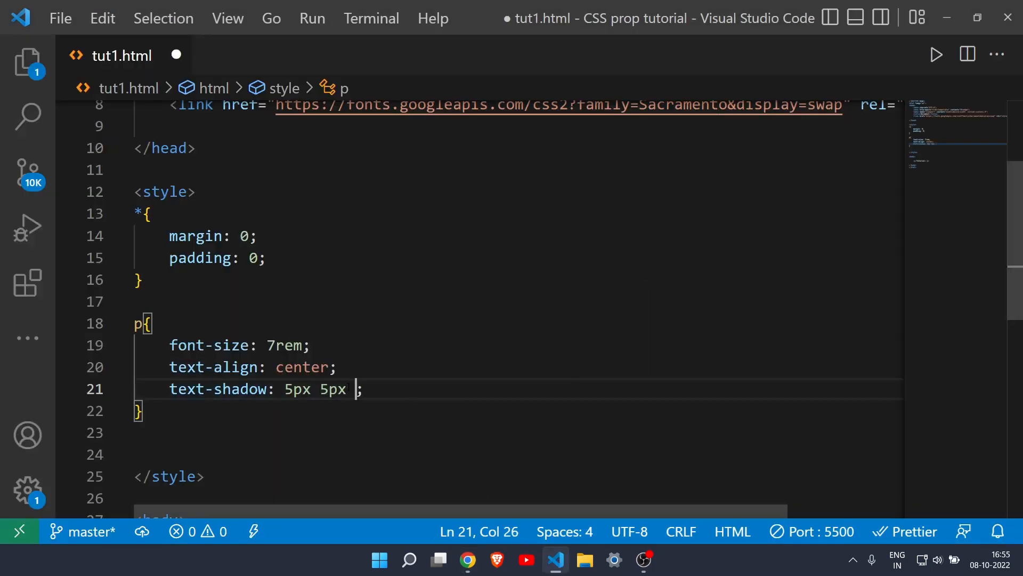
text(red)
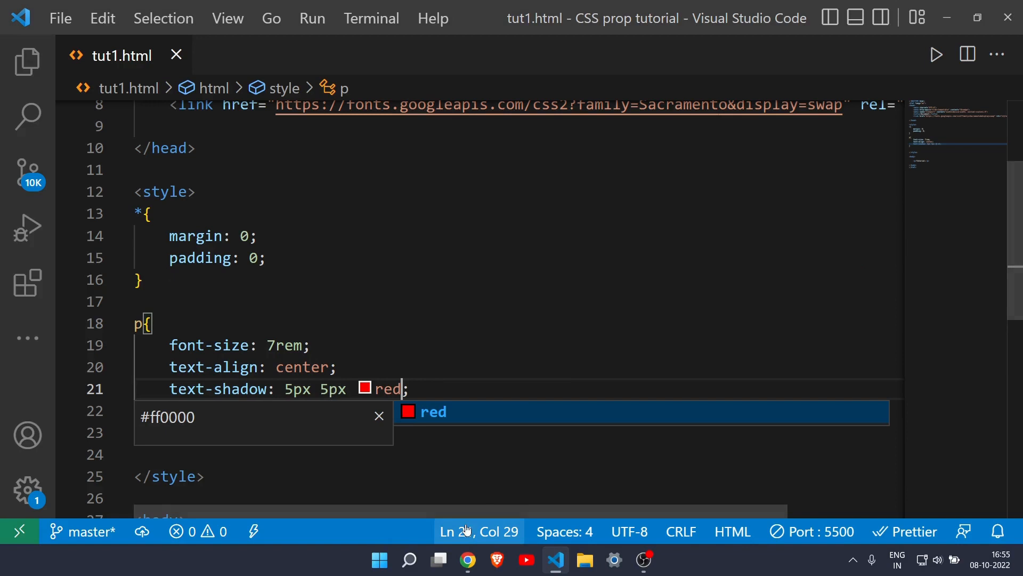
click(467, 560)
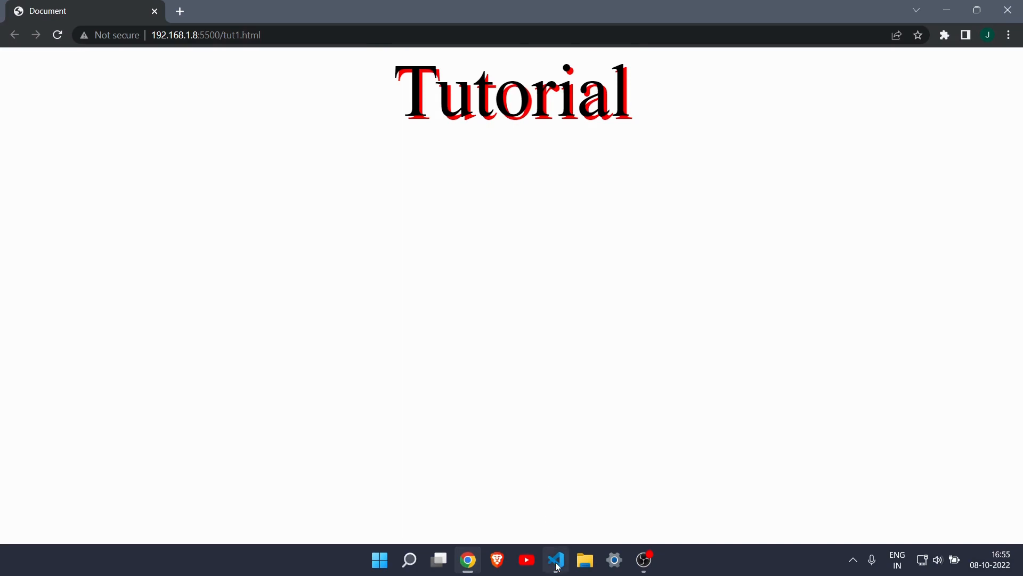
mouse_move(556, 560)
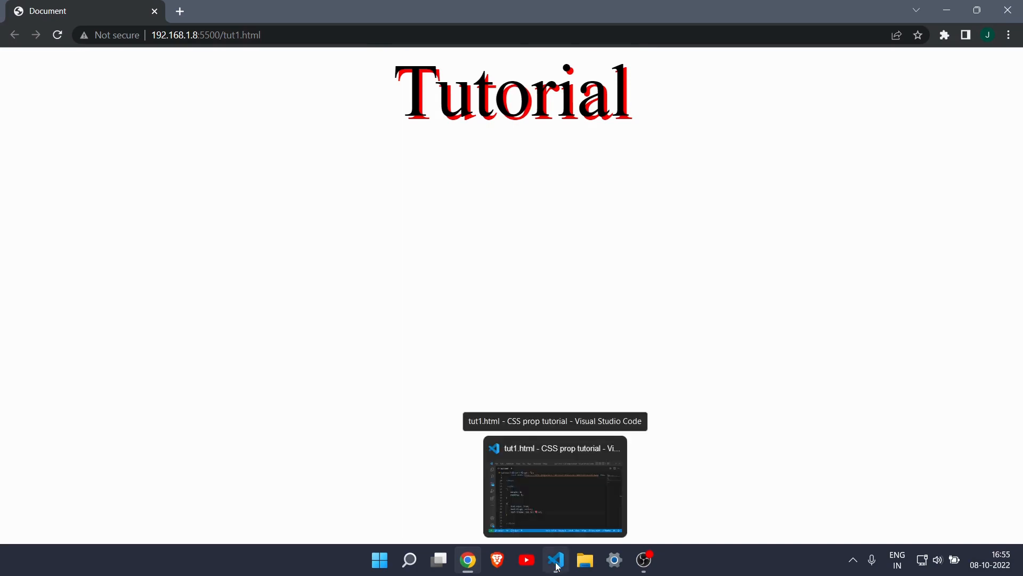
click(555, 560)
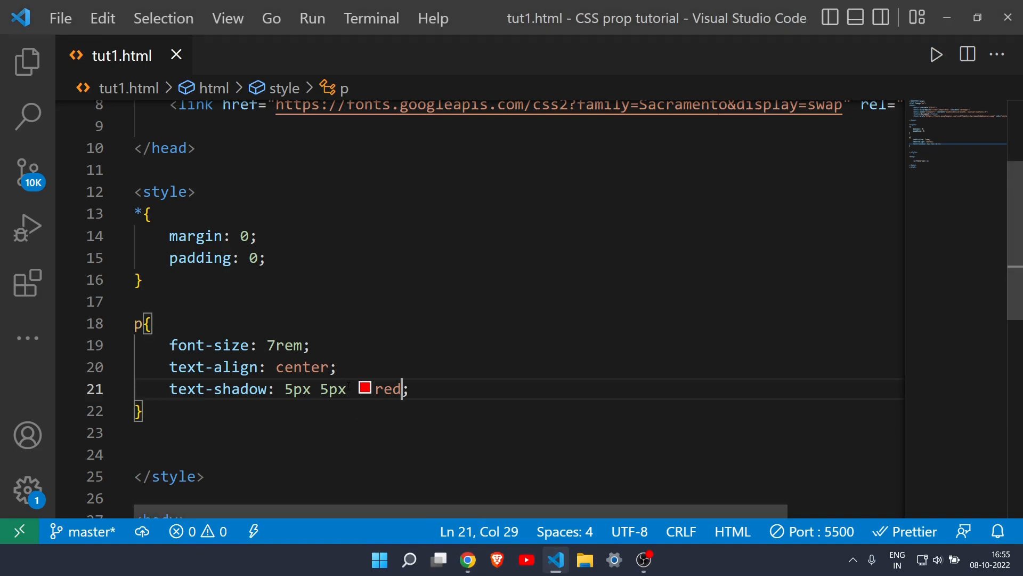
text(" ")
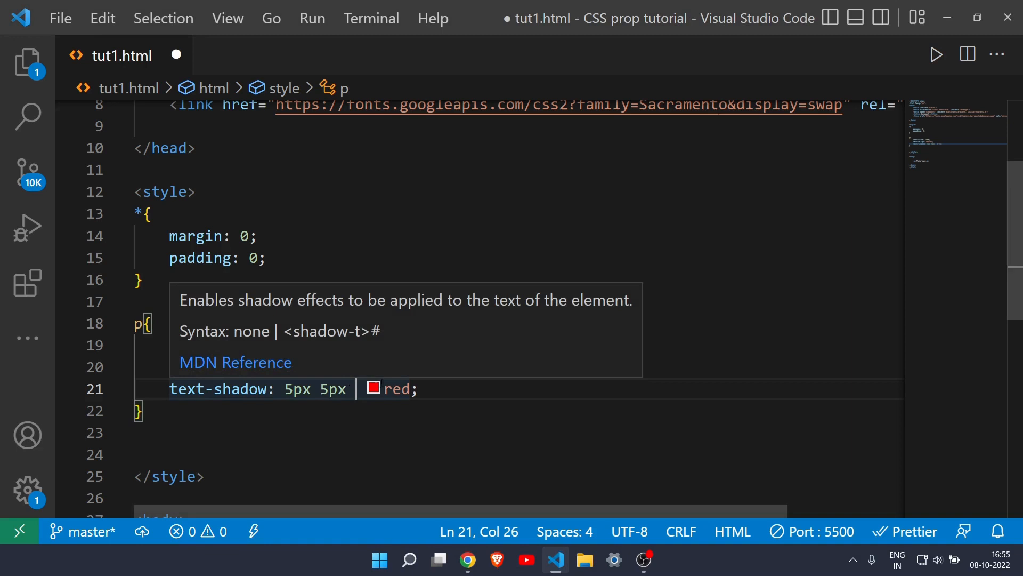
text(2px)
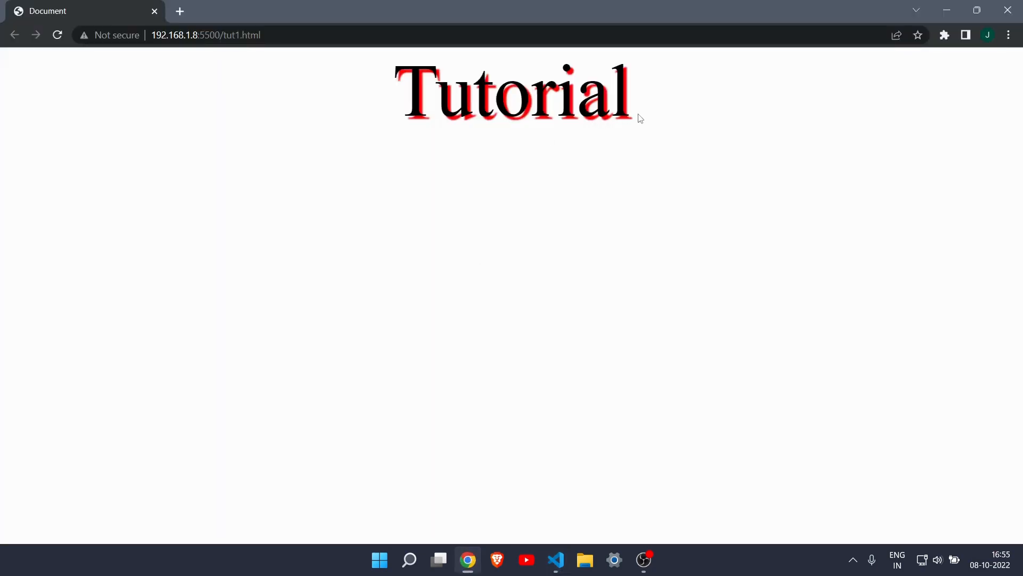
mouse_move(473, 163)
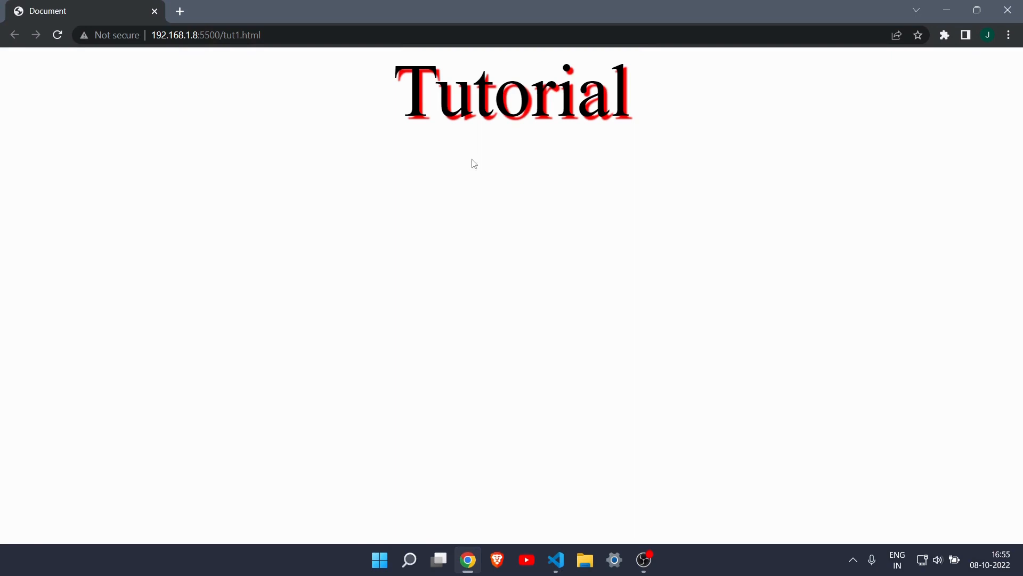
mouse_move(564, 416)
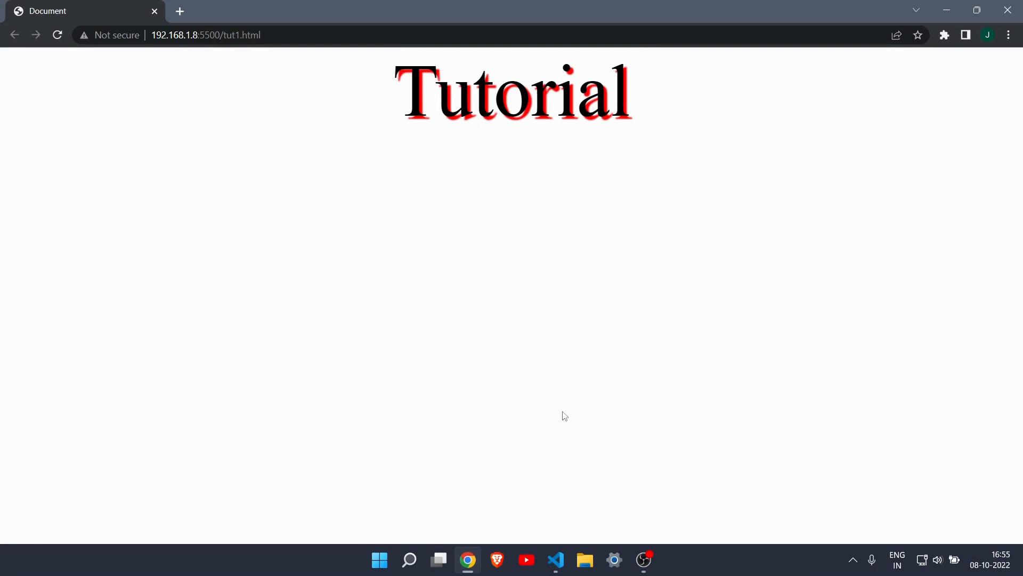
Comment out text-align with Ctrl+/, raise the shadow blur to 6px, and save.
click(555, 559)
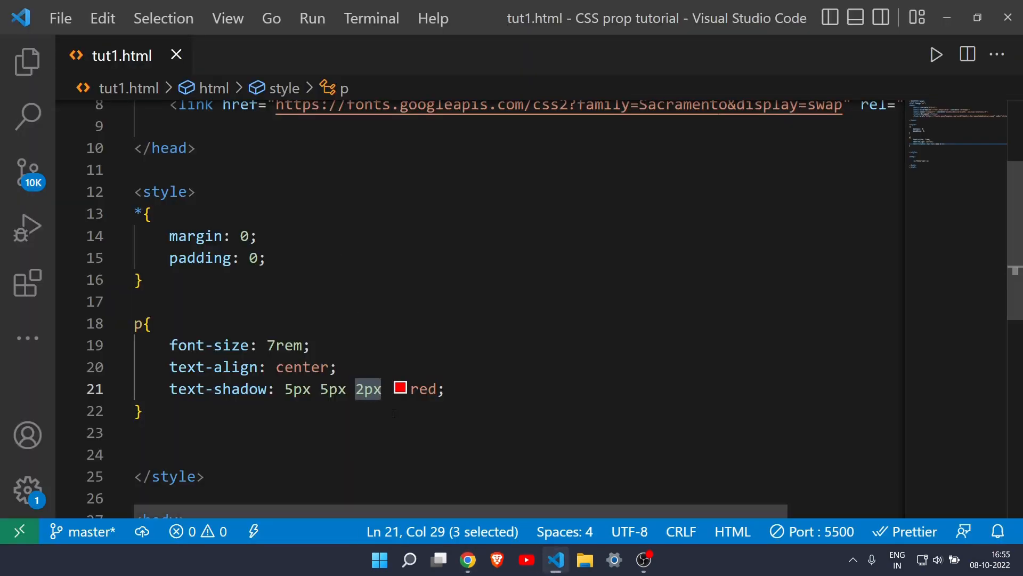
double_click(283, 345)
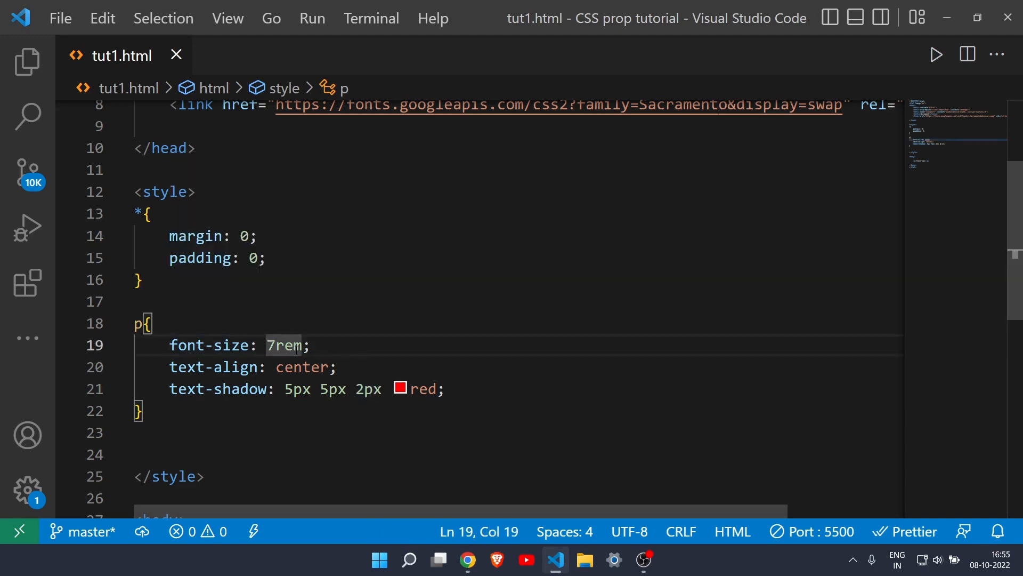
key(ctrl+/)
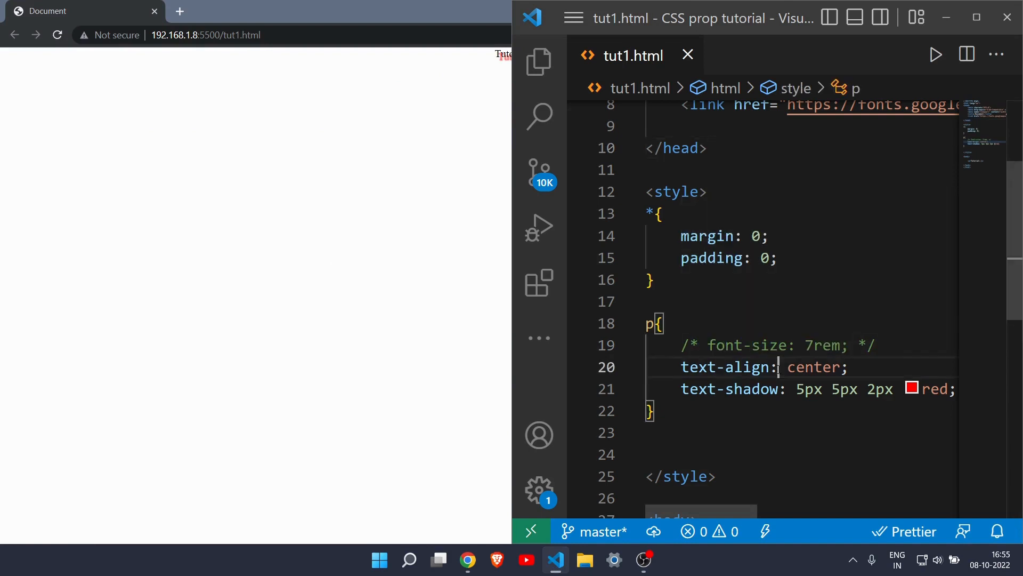
key(Ctrl+/)
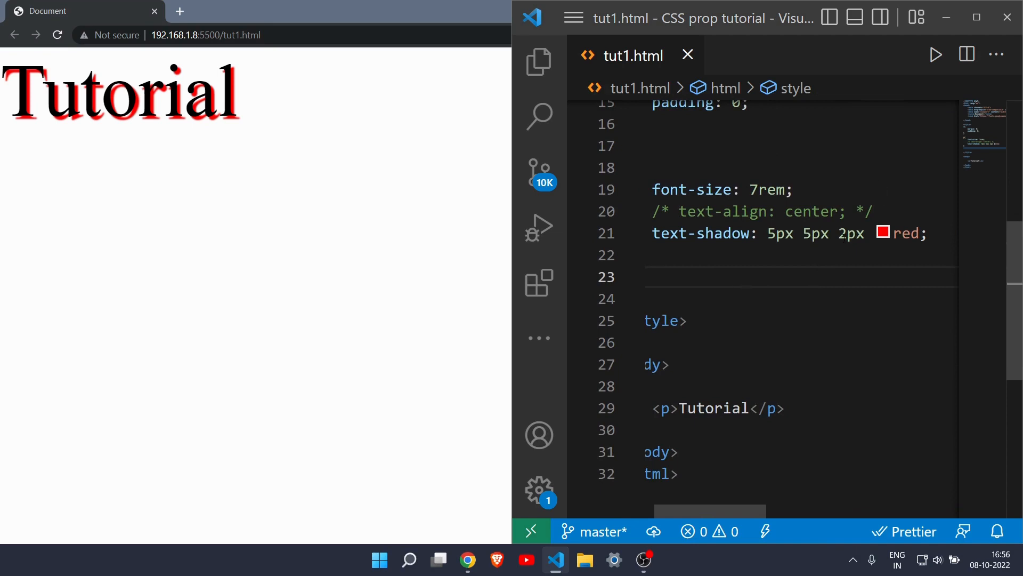
mouse_move(703, 234)
text(0)
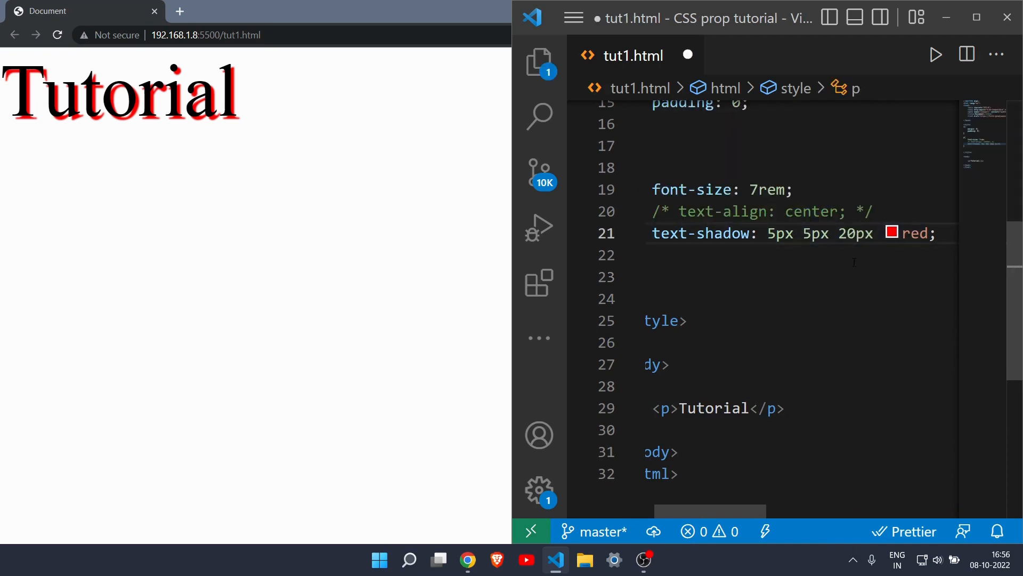
key(ctrl+s)
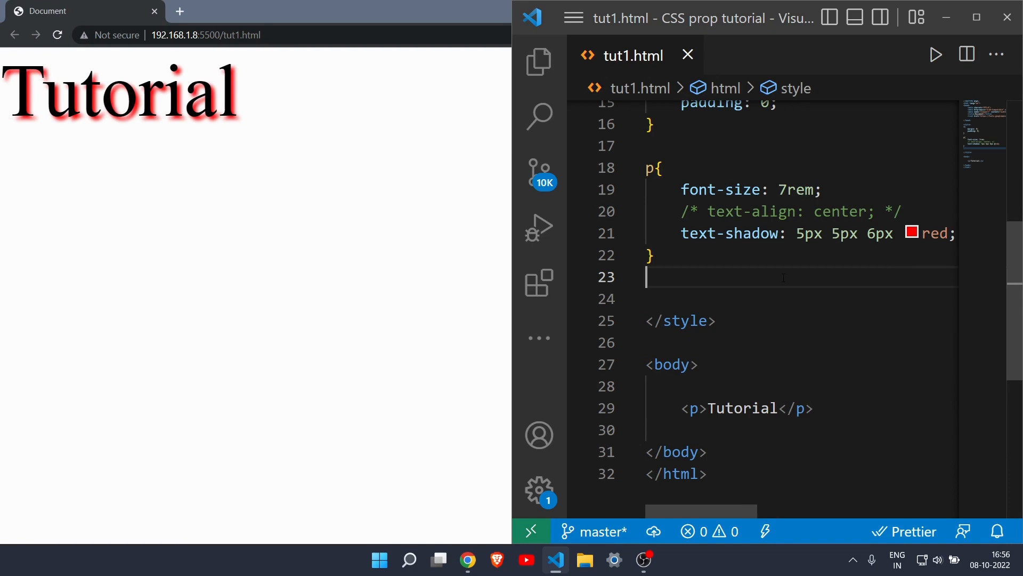
Remove the shadow blur and add color: rgb(20,20,108) to the p rule.
double_click(728, 233)
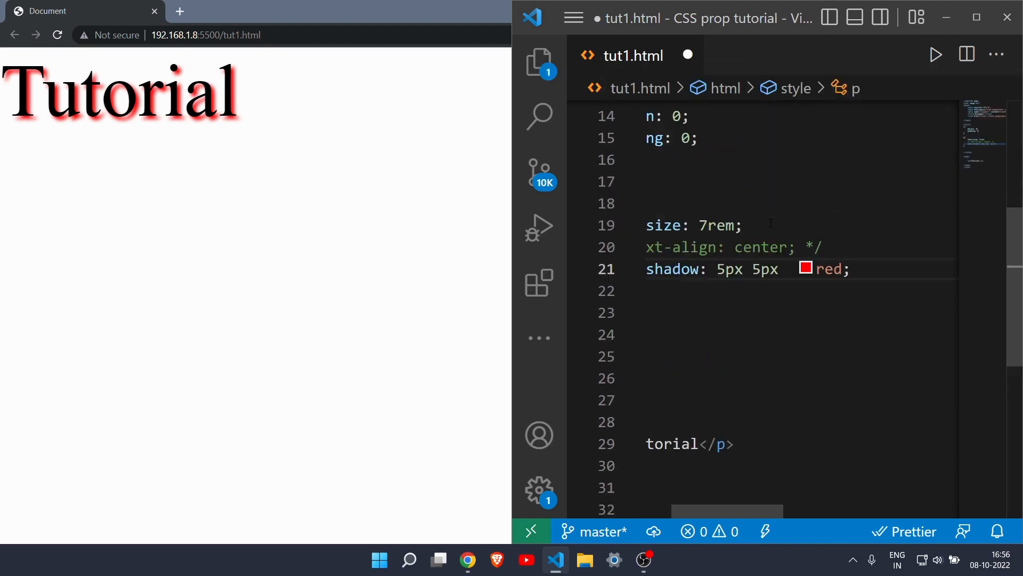
text(col)
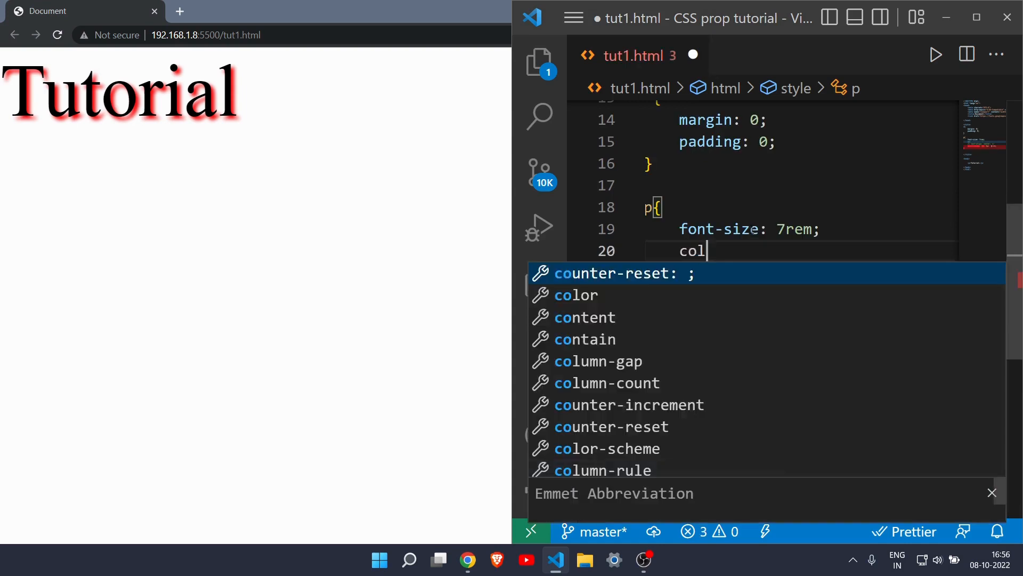
text(or: ;)
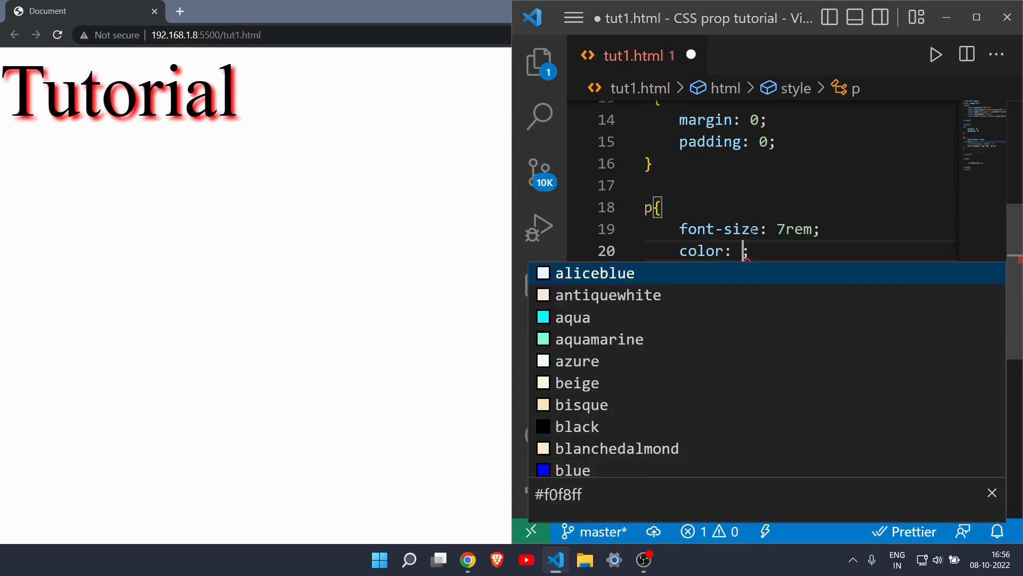
text(bl)
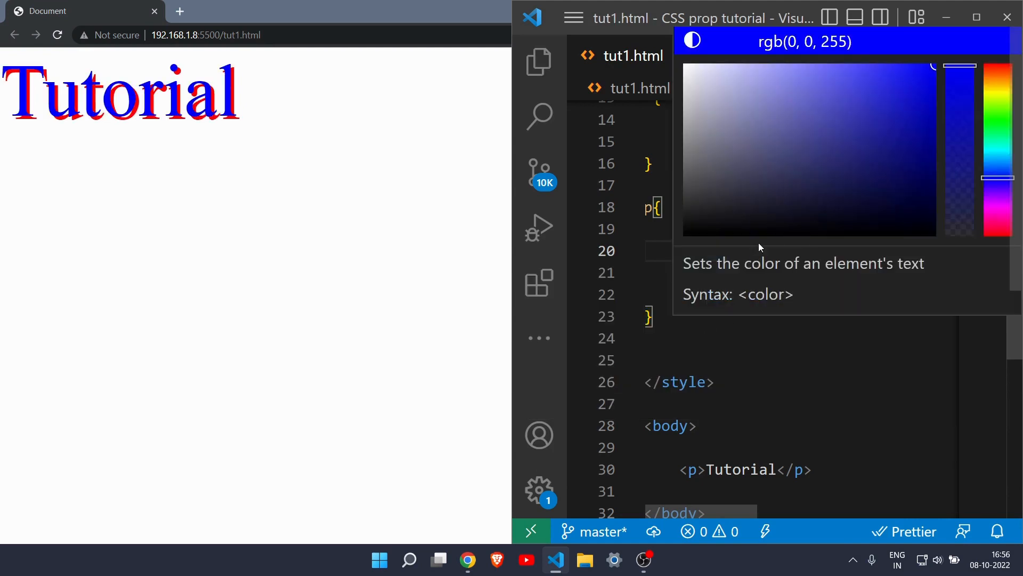
Use the colour picker to set the shadow to a muted steel blue rgb(50,106,149).
click(899, 180)
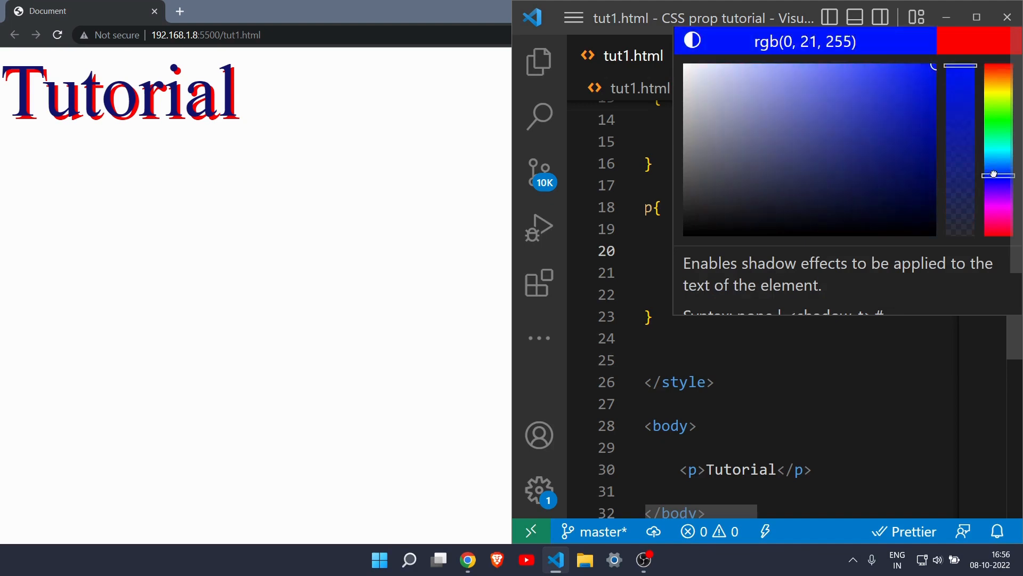
click(870, 166)
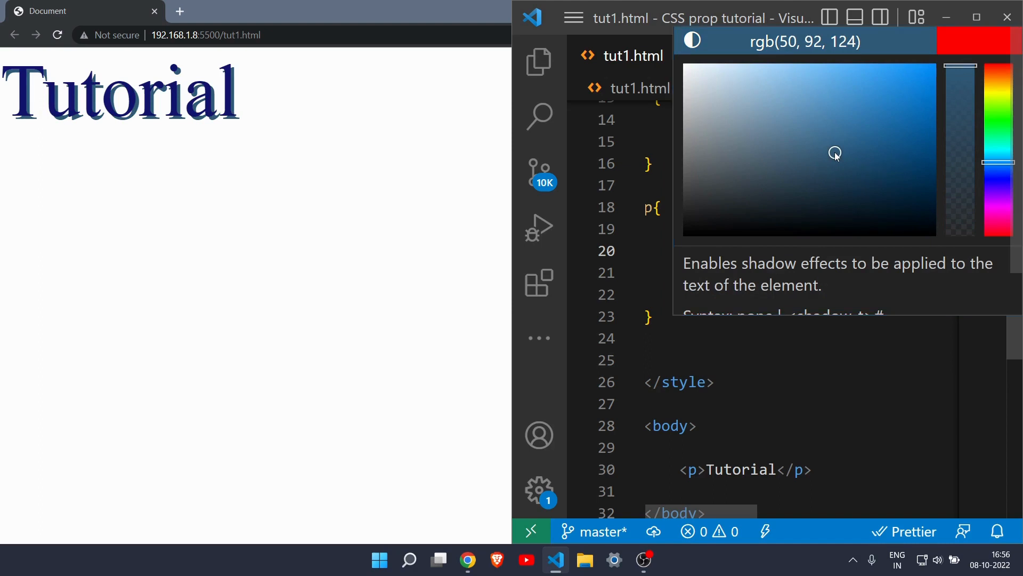
drag(835, 154, 851, 137)
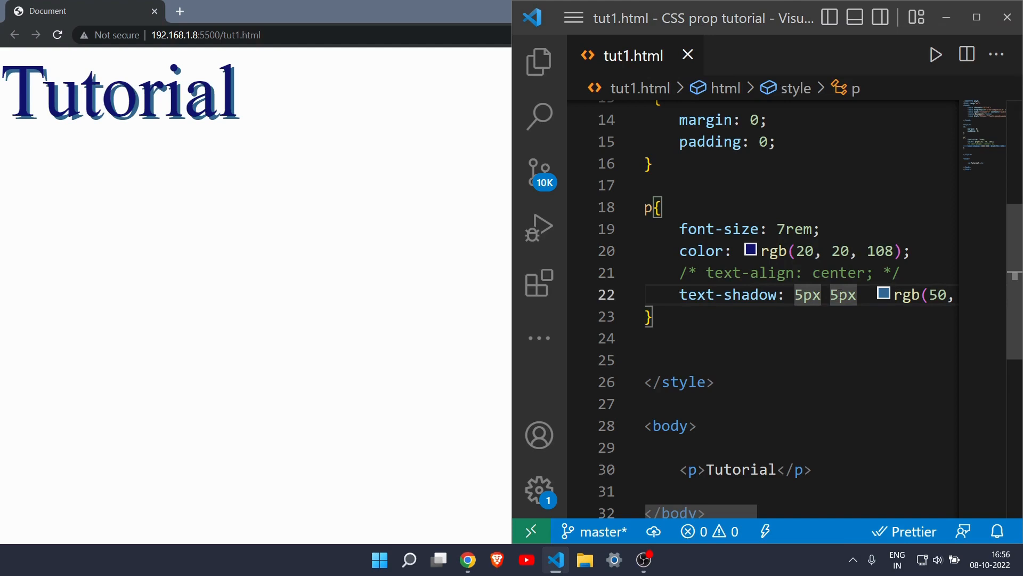
Rewrite text-shadow as nine rgb(50,106,149) layers from 1px 1px to 9px 9px and preview.
text(1px 1px rgb(50, 106, 149);)
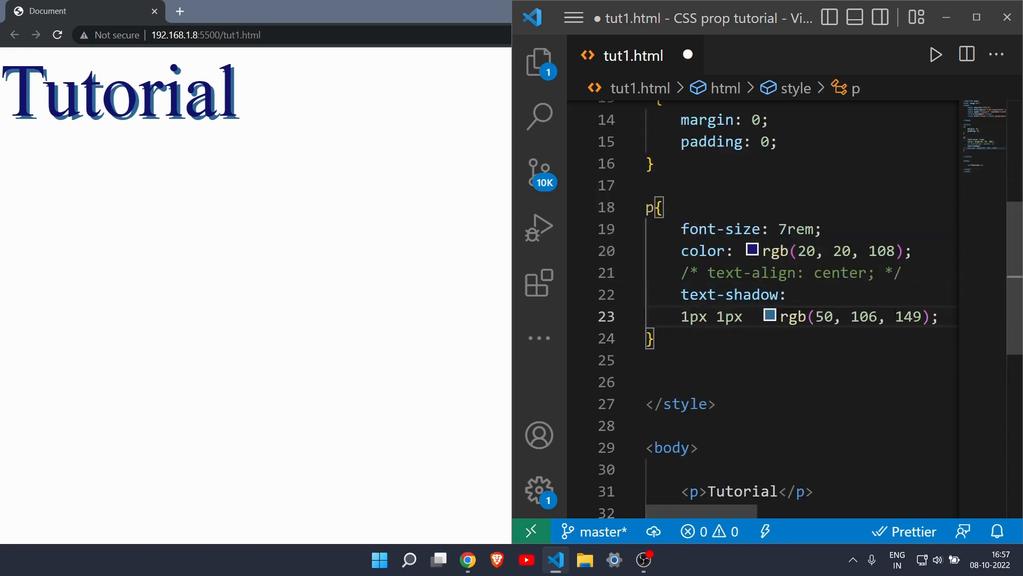
key(enter)
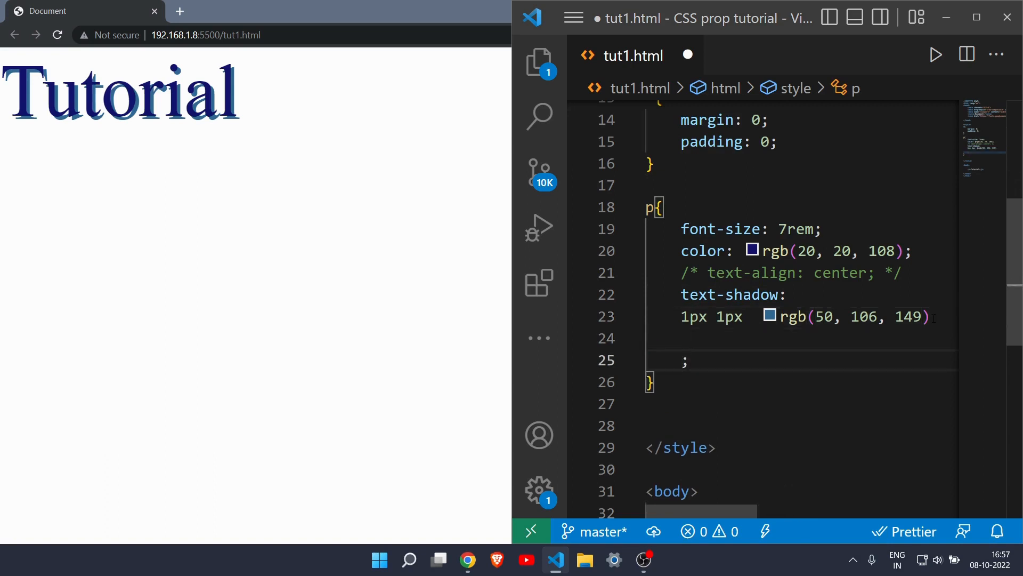
text(,)
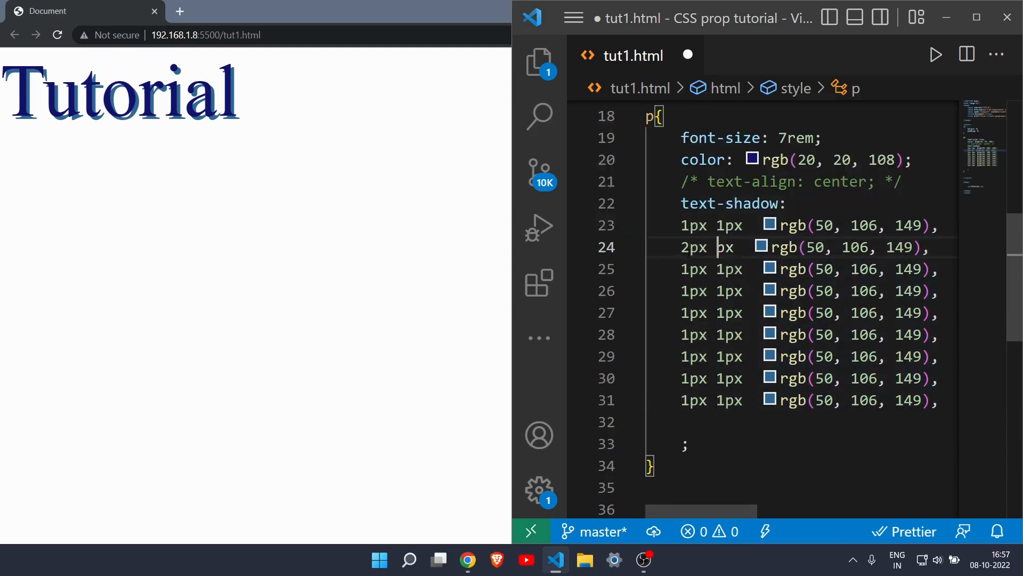
text(2)
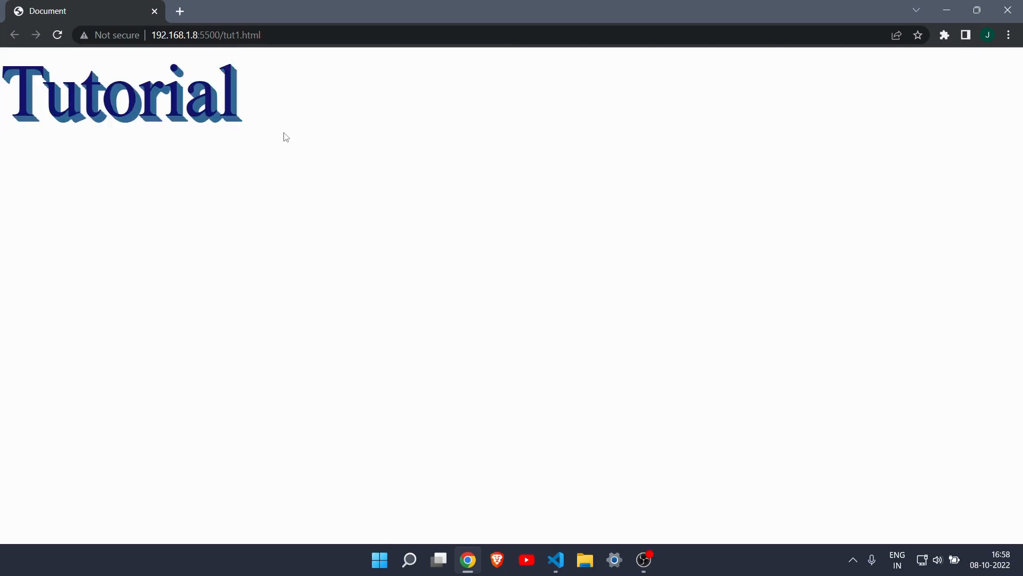
mouse_move(555, 560)
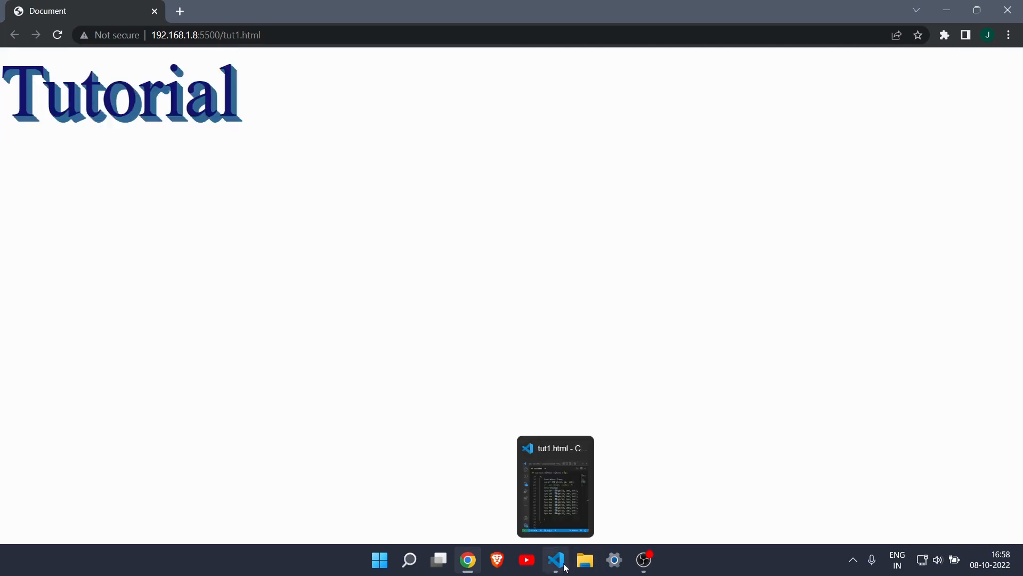
click(554, 560)
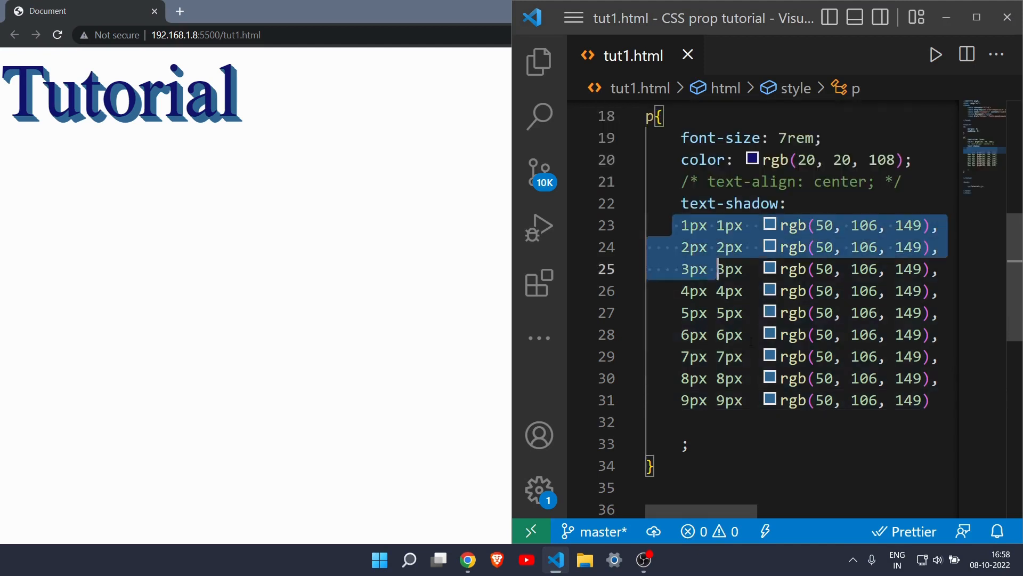
scroll(down, 3)
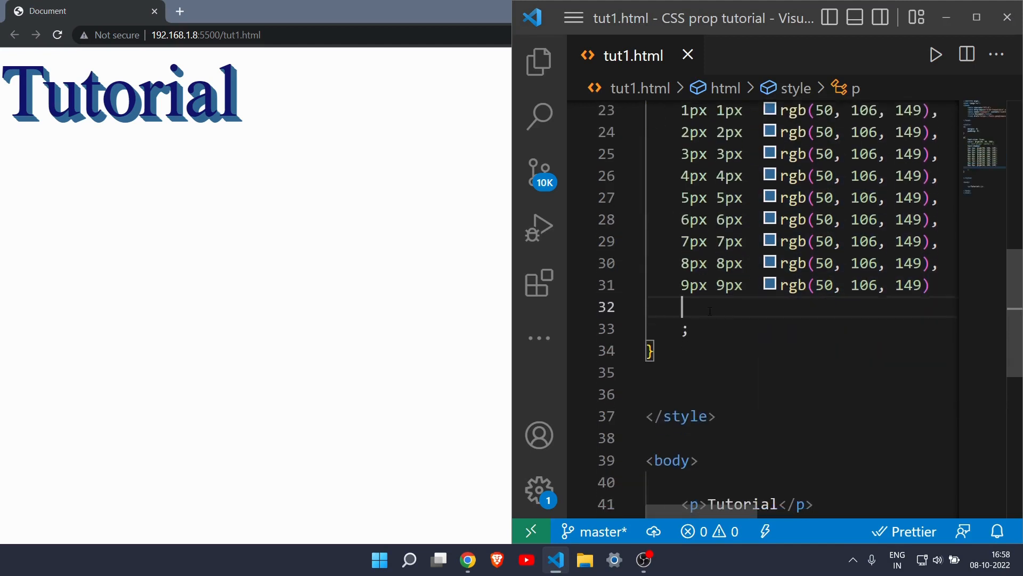